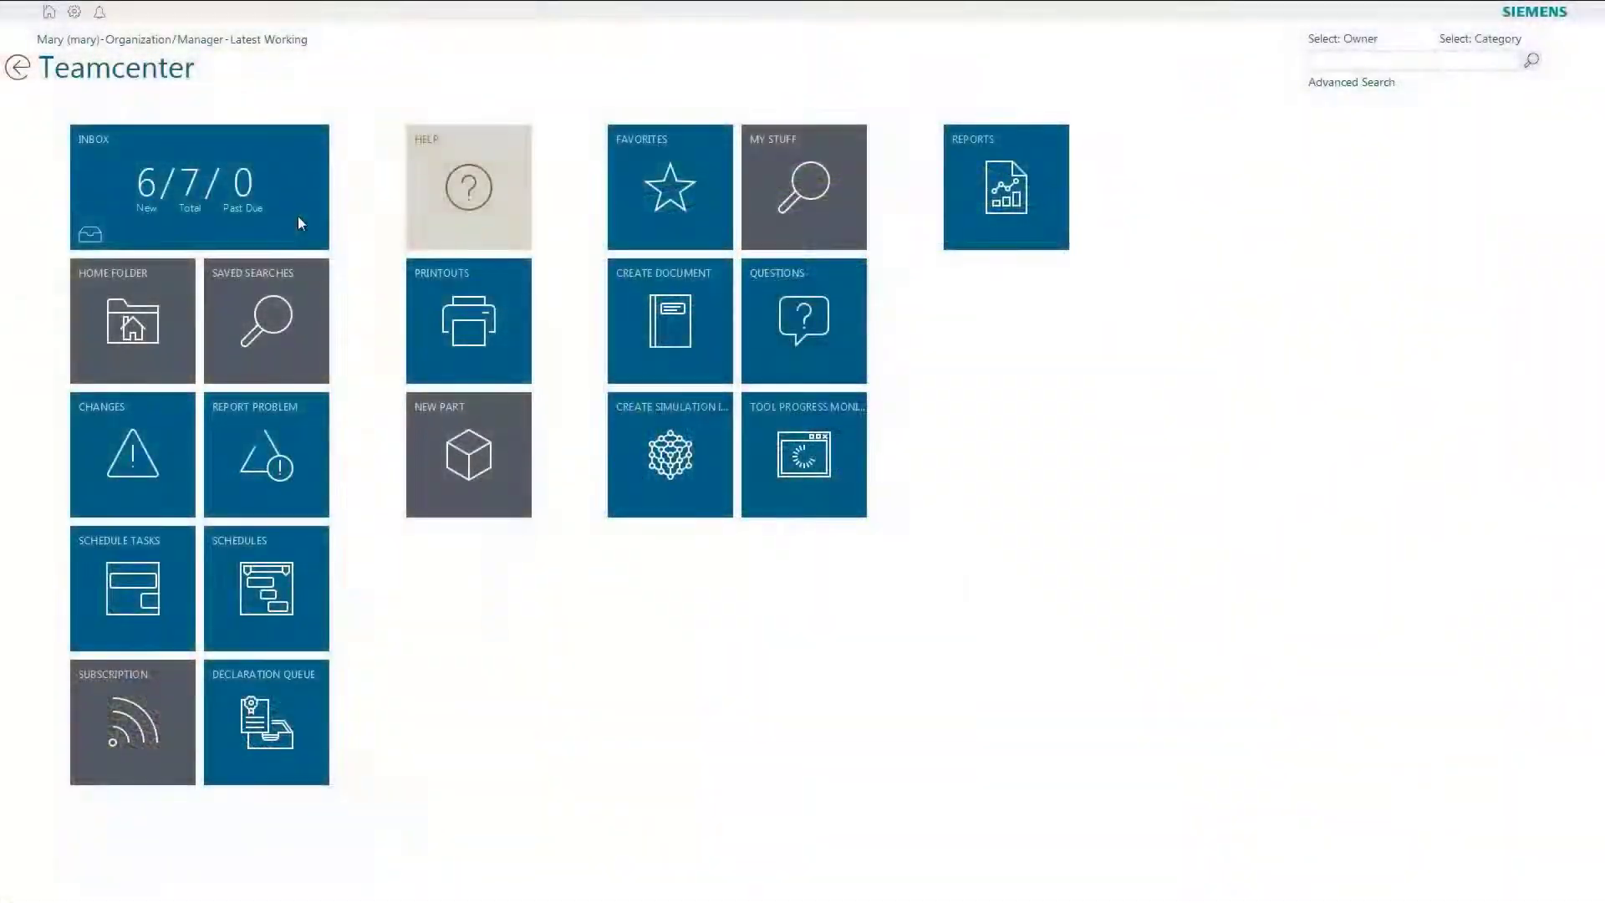
# Step: Open change notice ECN-000008 from the Prepare Change task in the inbox
pyautogui.click(198, 187)
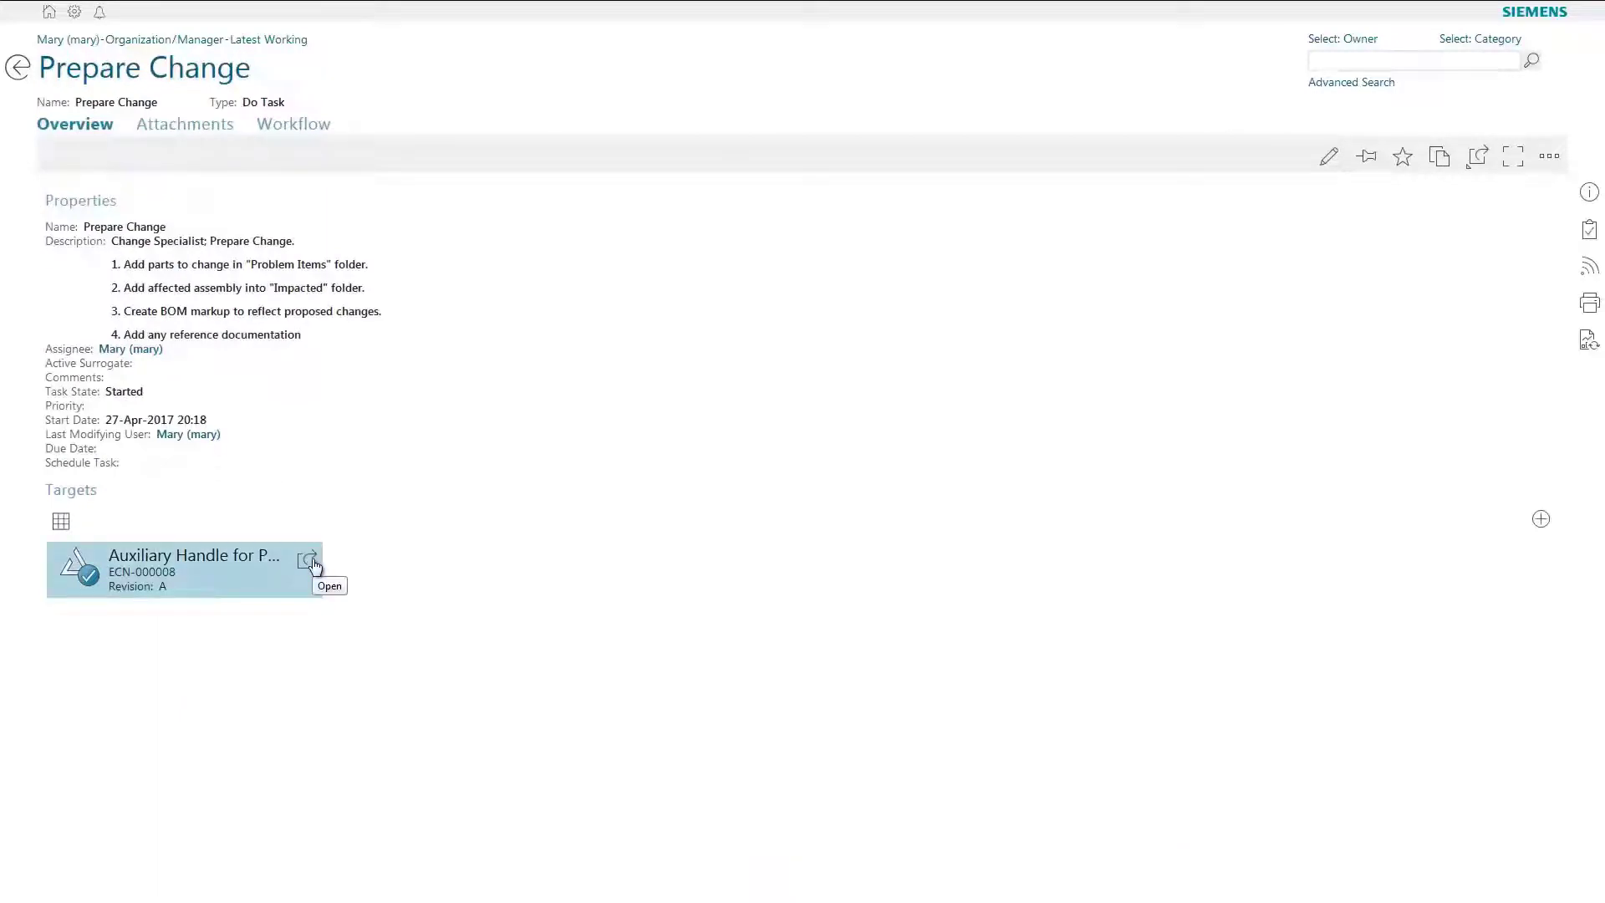
pyautogui.click(309, 562)
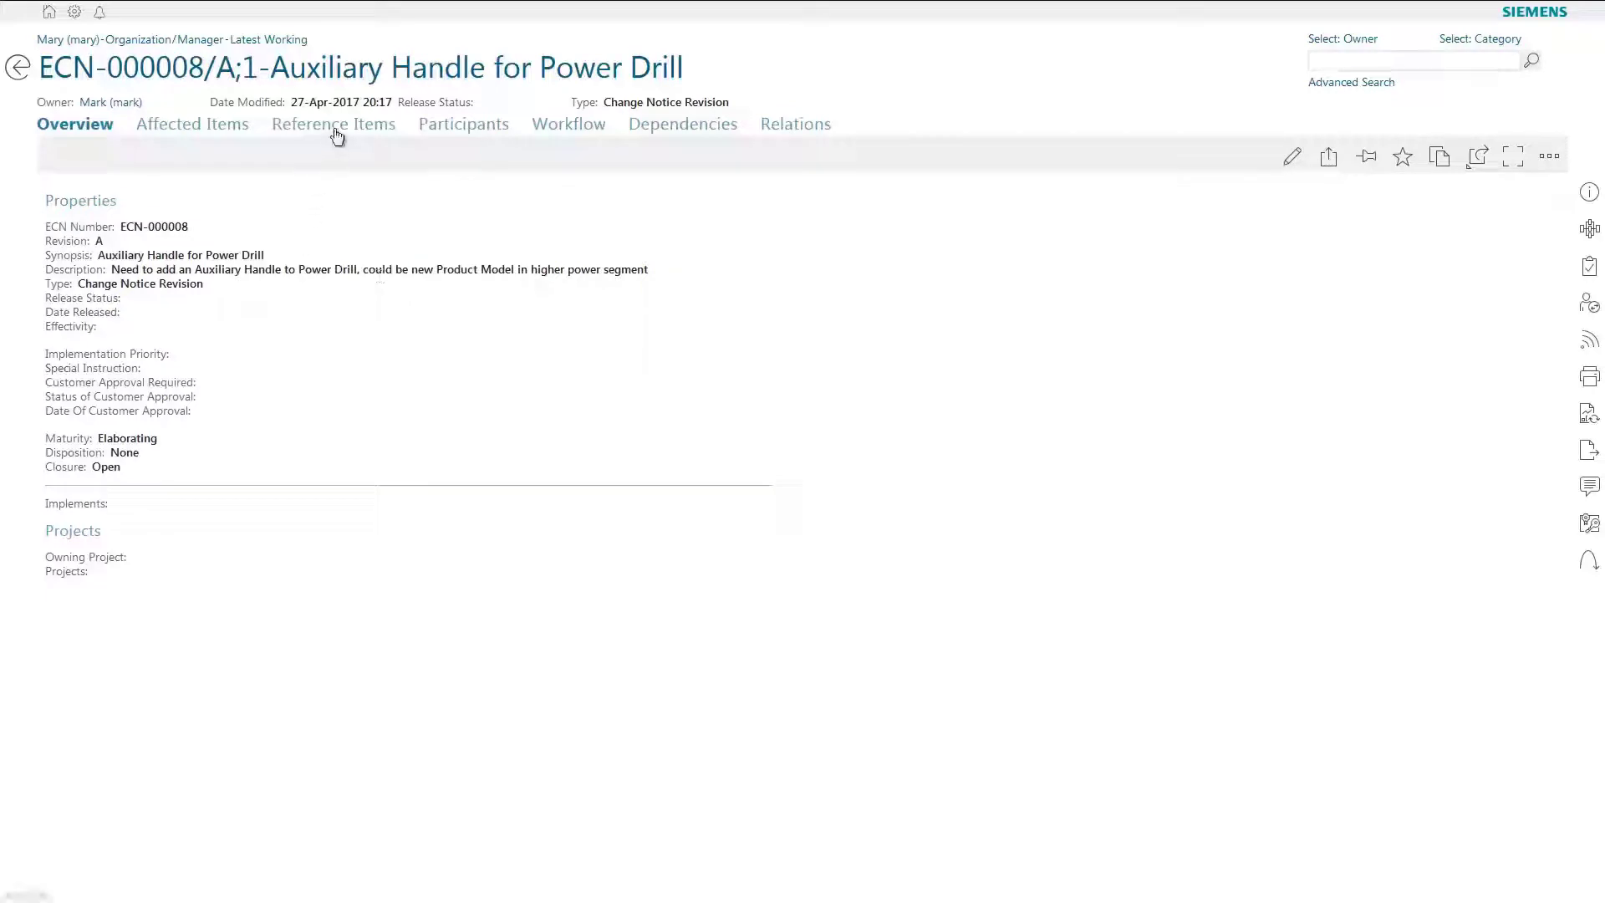
# Step: View the Aux_handle_Spec PDF from ECN-000008's reference items, then return
pyautogui.click(332, 123)
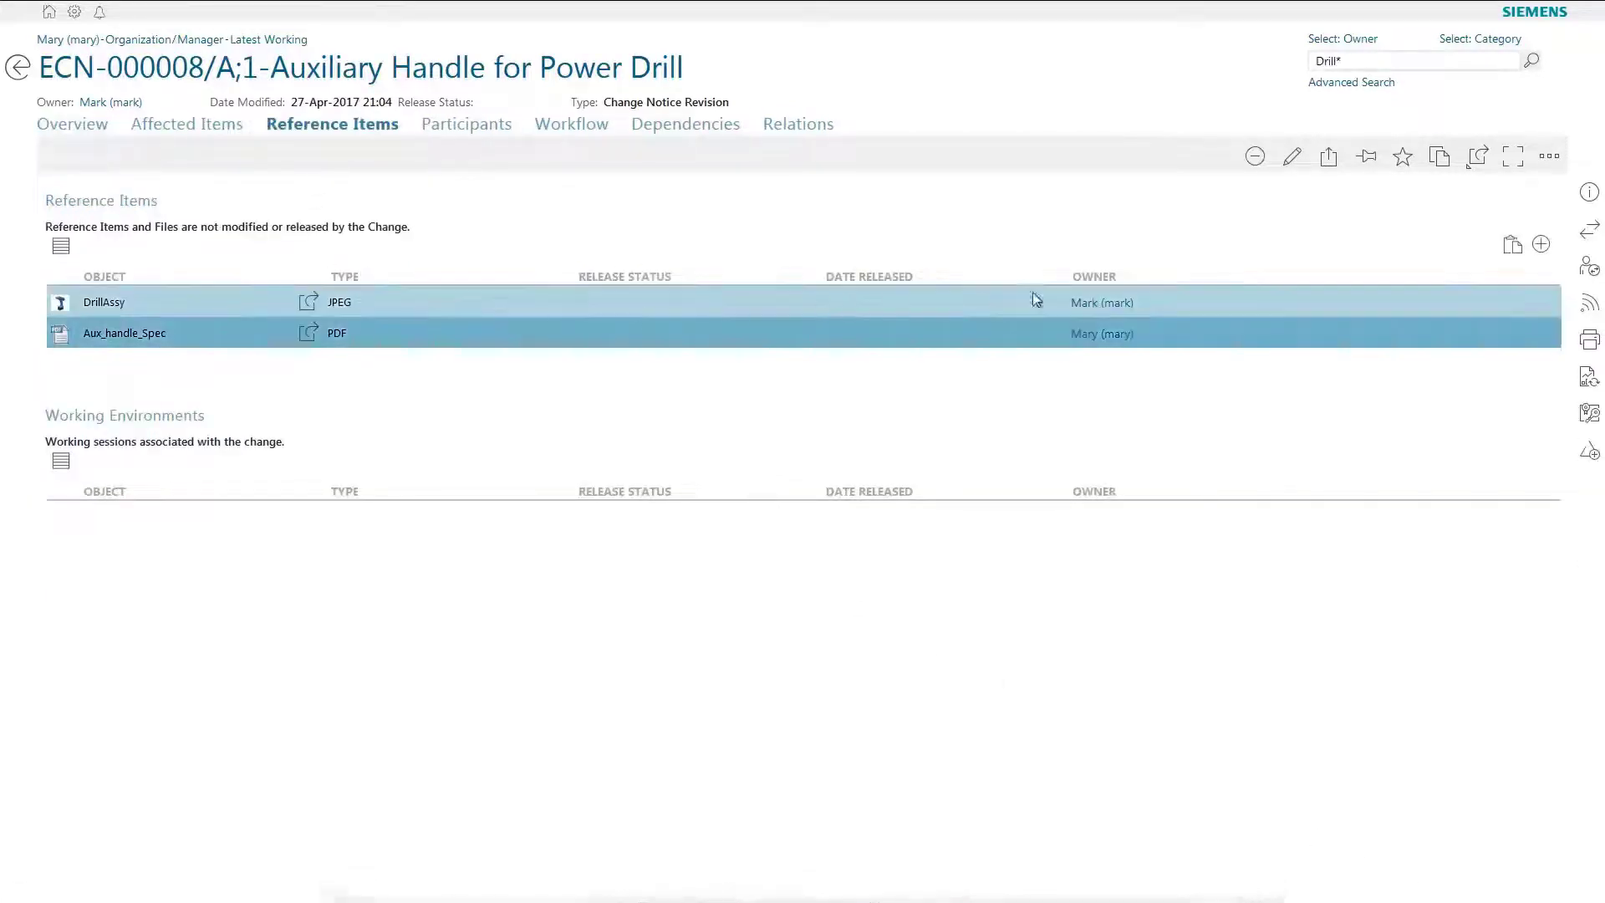
pyautogui.click(1478, 156)
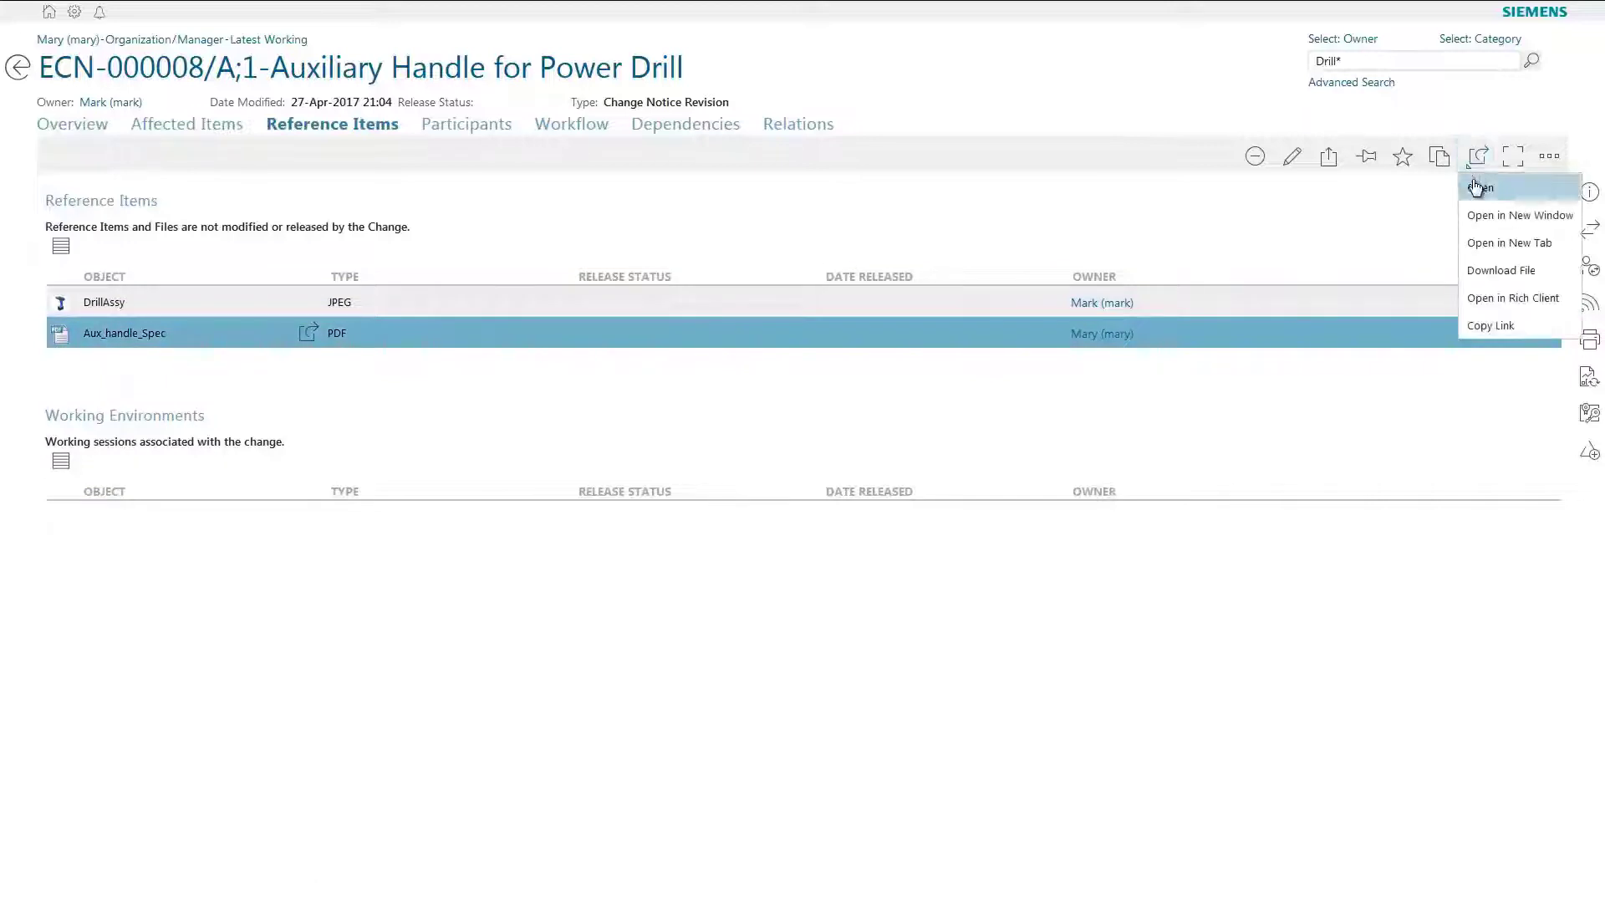
pyautogui.click(1482, 187)
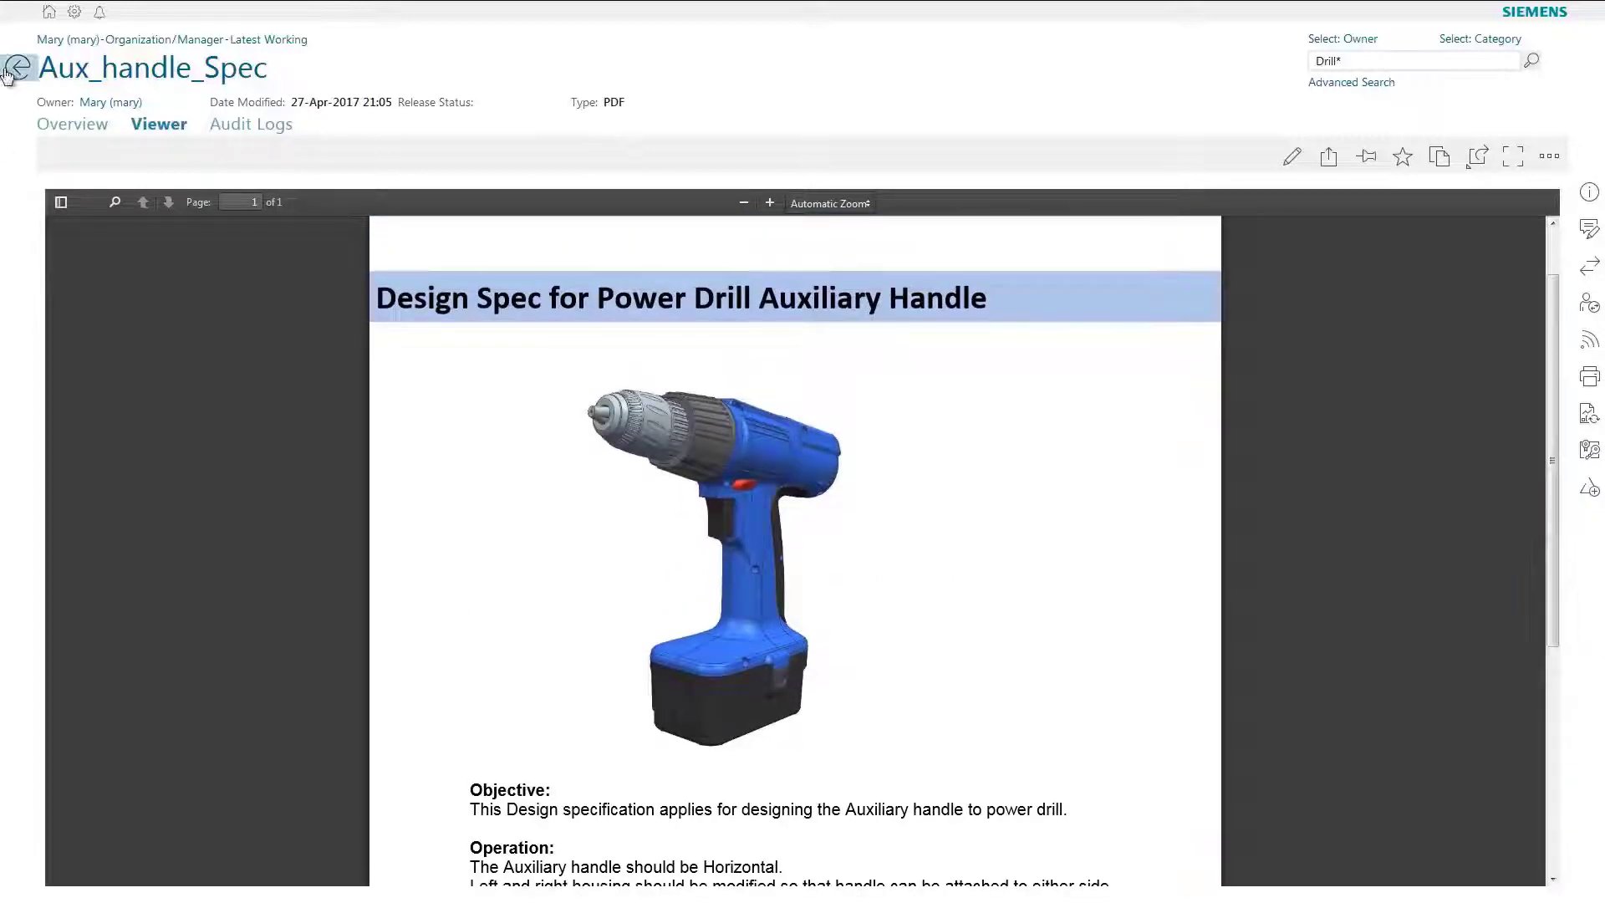
pyautogui.click(17, 66)
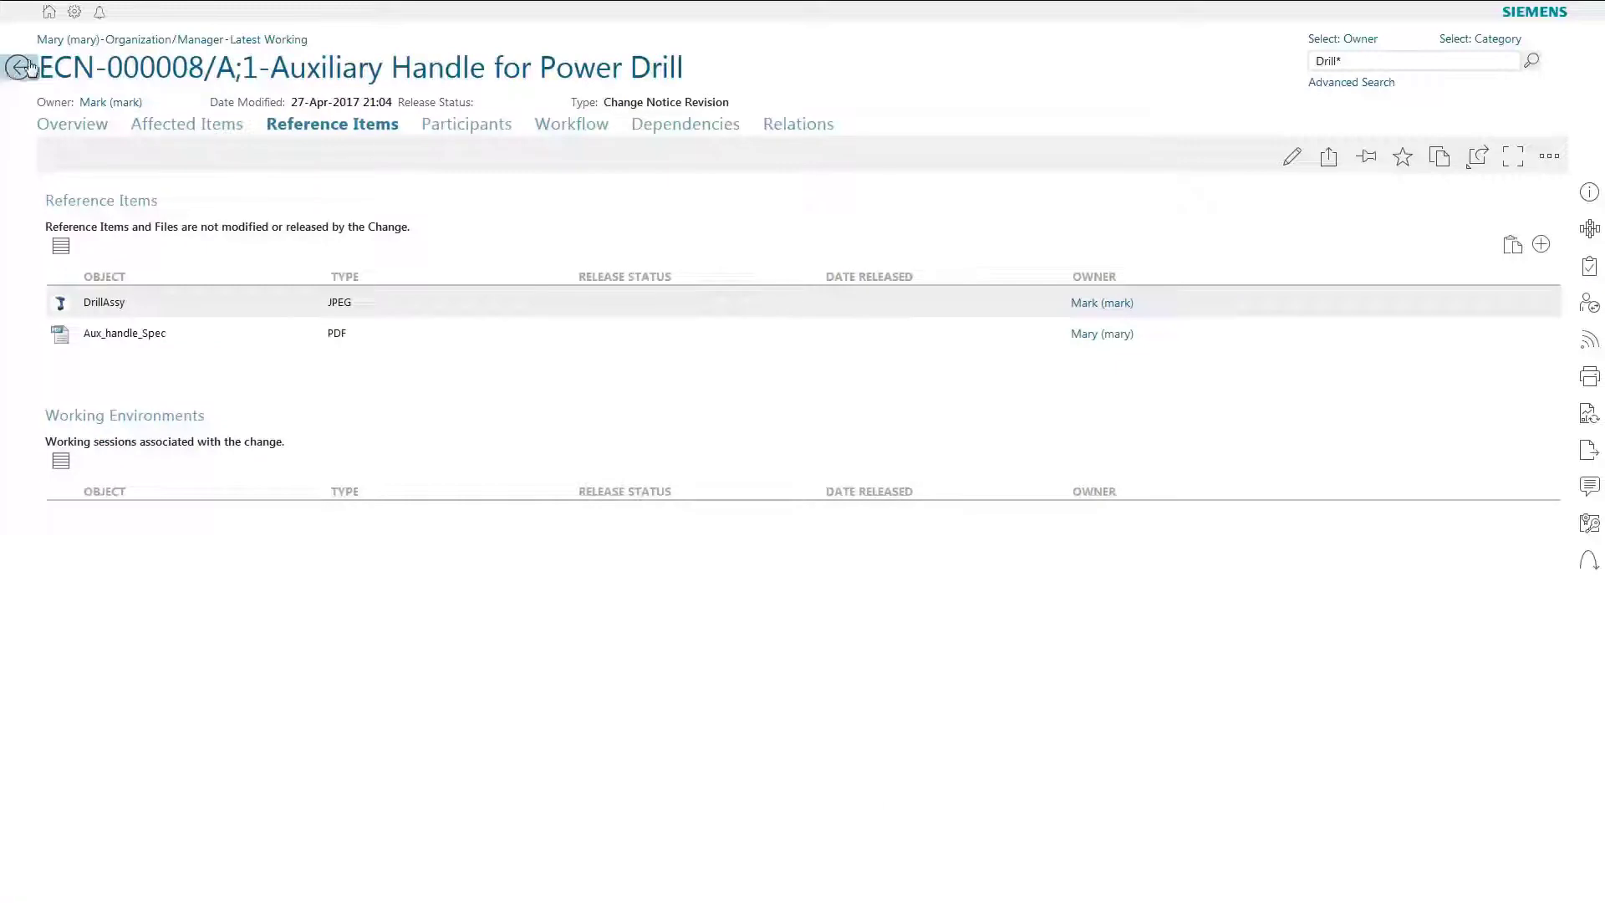
# Step: Comment on the Prepare Change task: 'Spec attached. Proceed wit…' for the Auxiliary Handle Spec
pyautogui.click(570, 124)
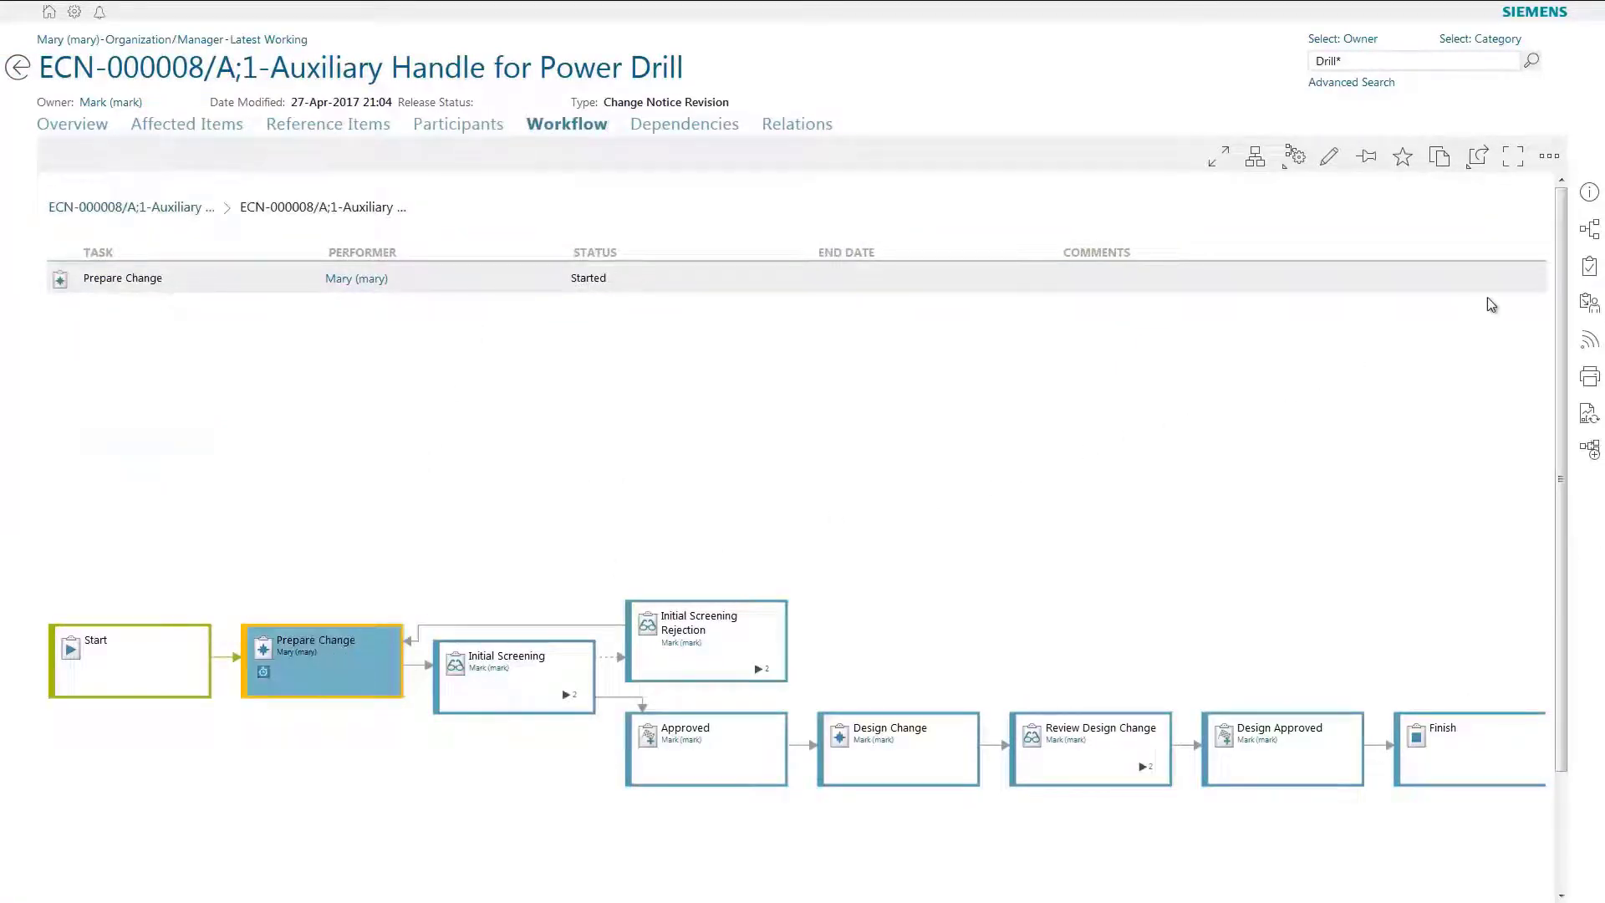
pyautogui.write('A')
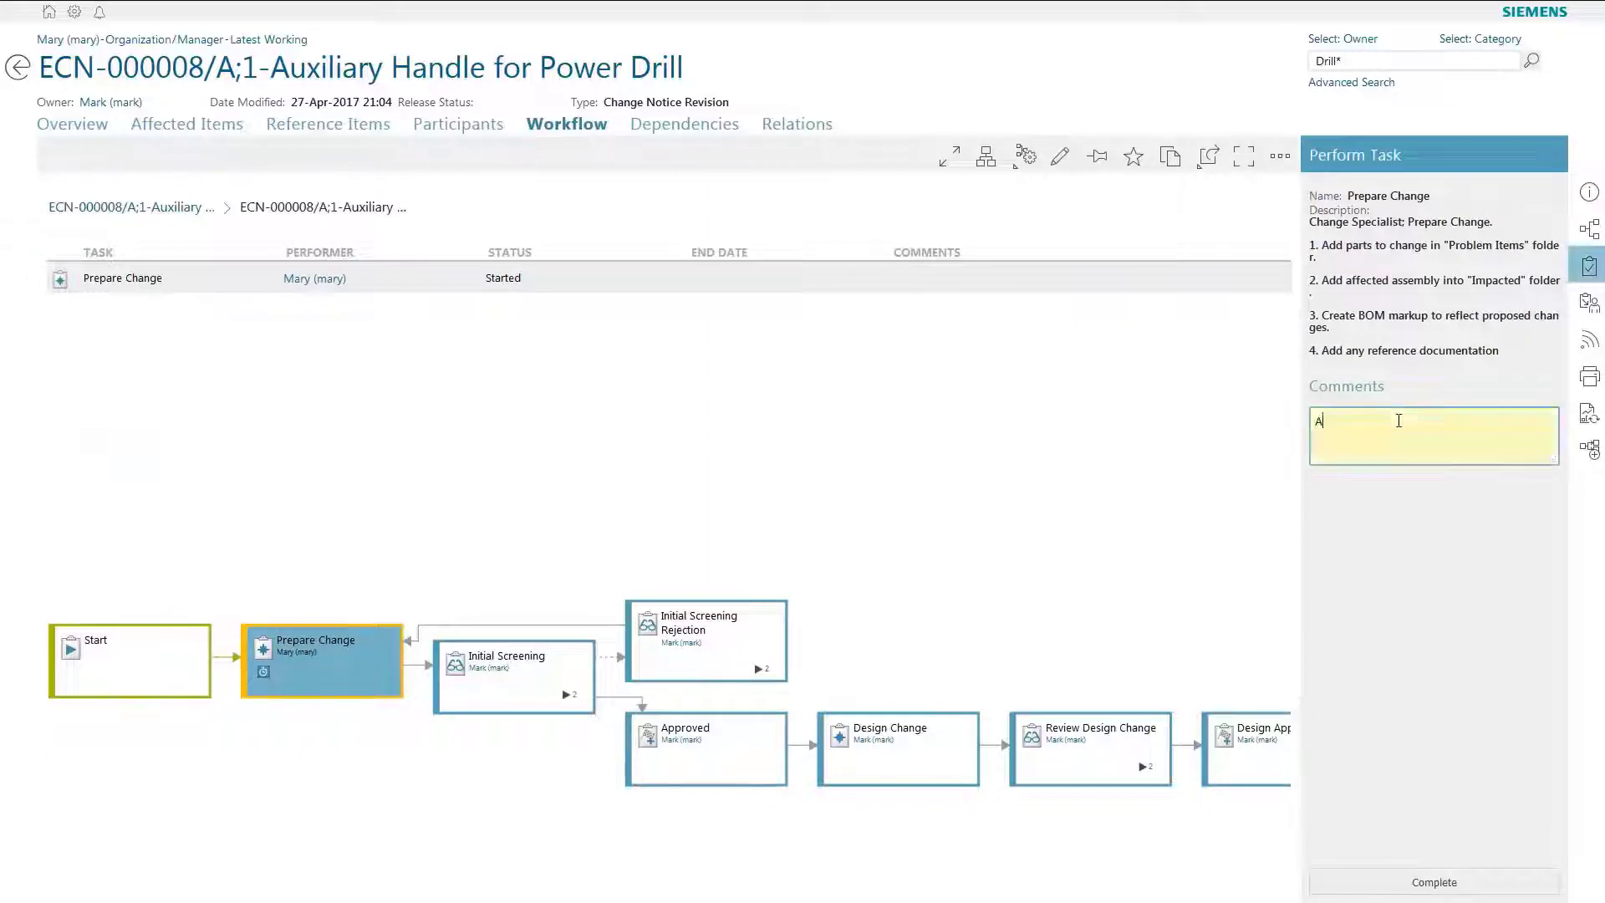
pyautogui.write('Auxiliary Handle Sp')
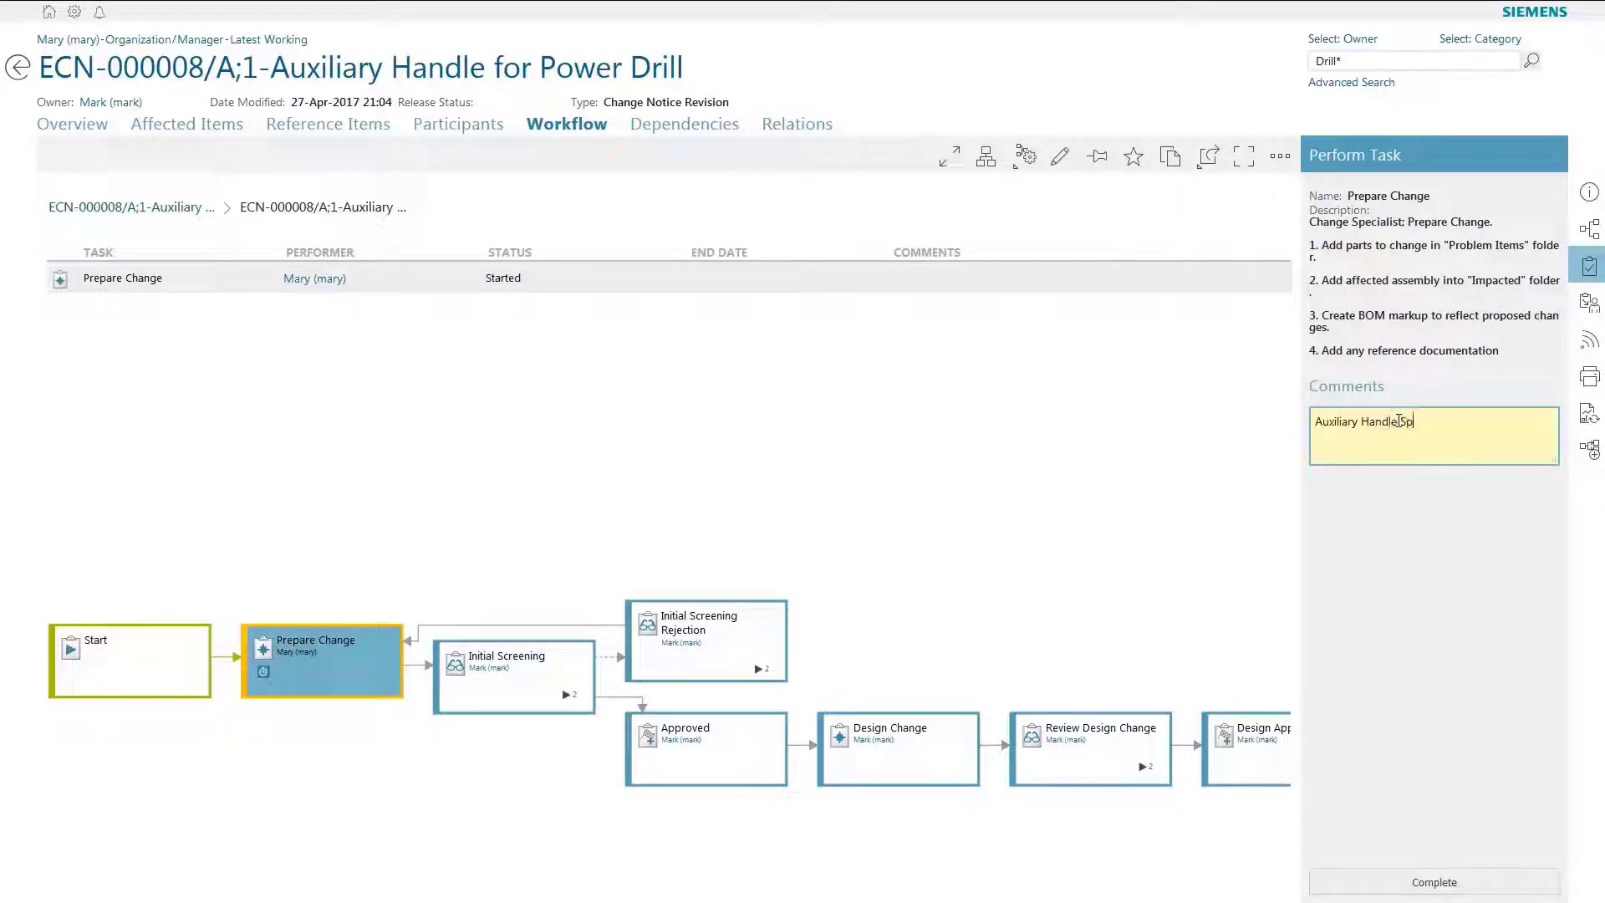
pyautogui.write('Spec attached. Proceed wit')
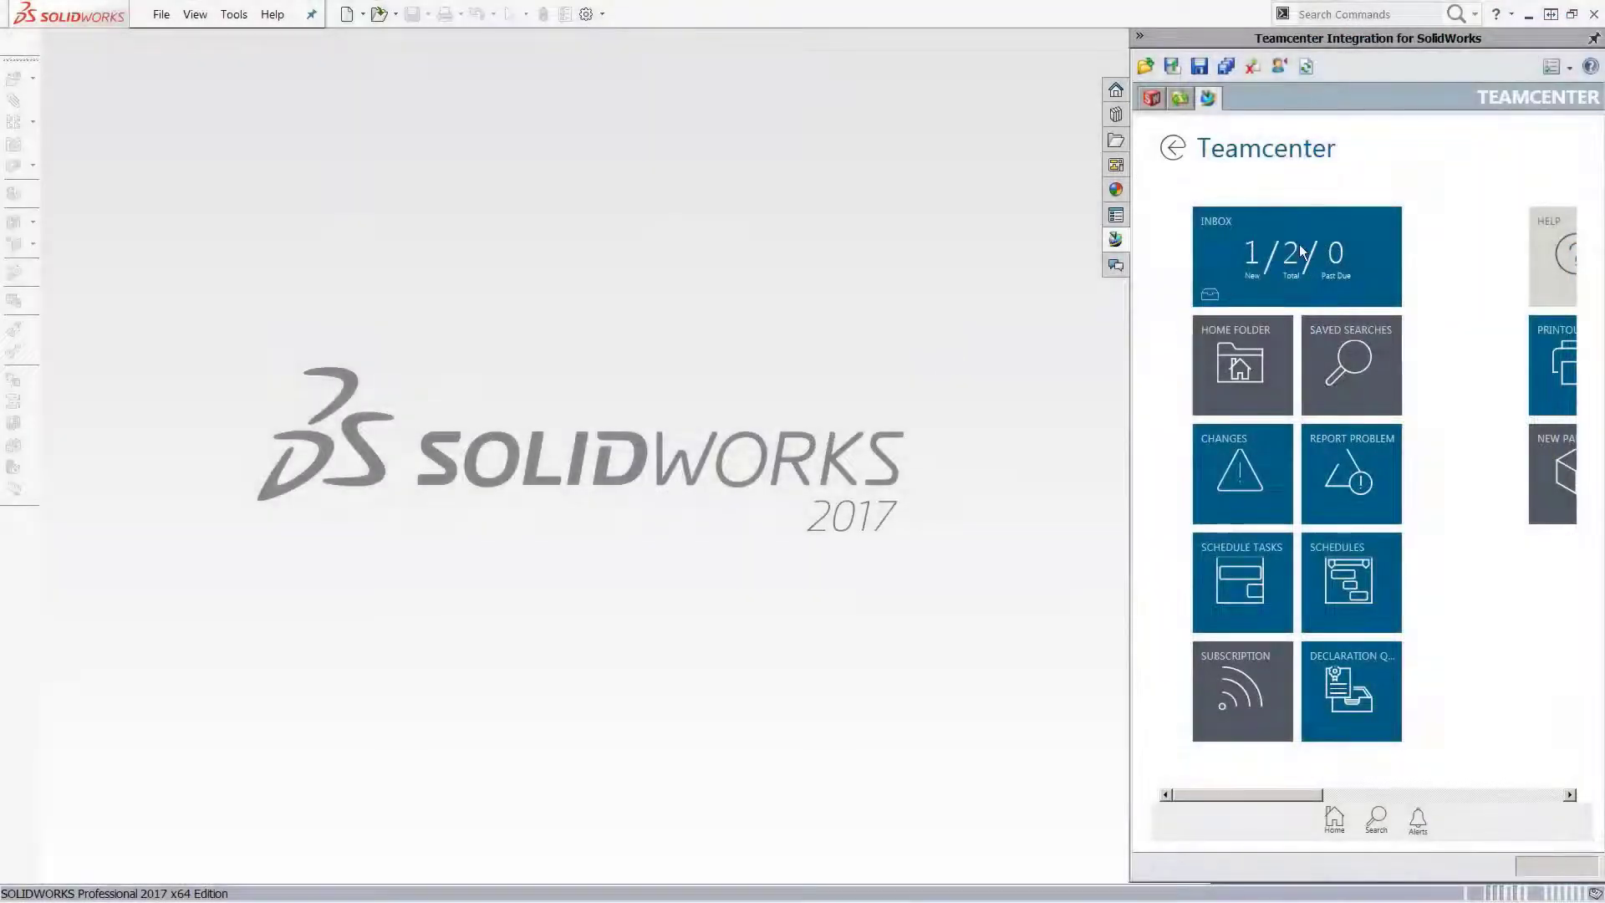
# Step: Open ECN-000006 from the Design Change task, check its workflow and reference items
pyautogui.click(1296, 256)
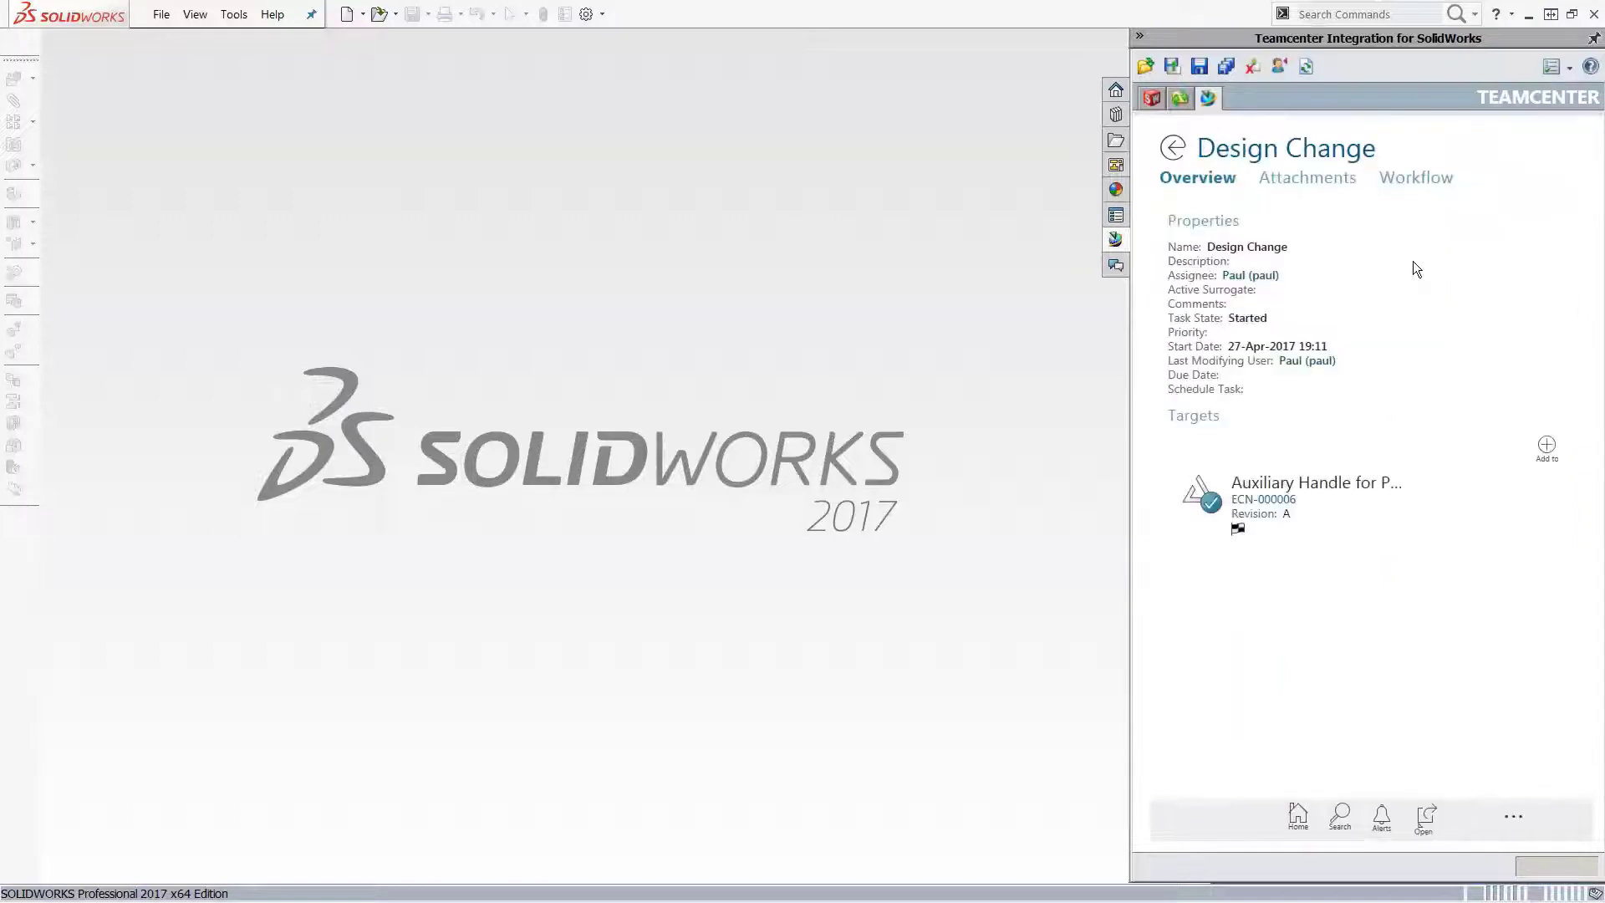
pyautogui.click(1306, 177)
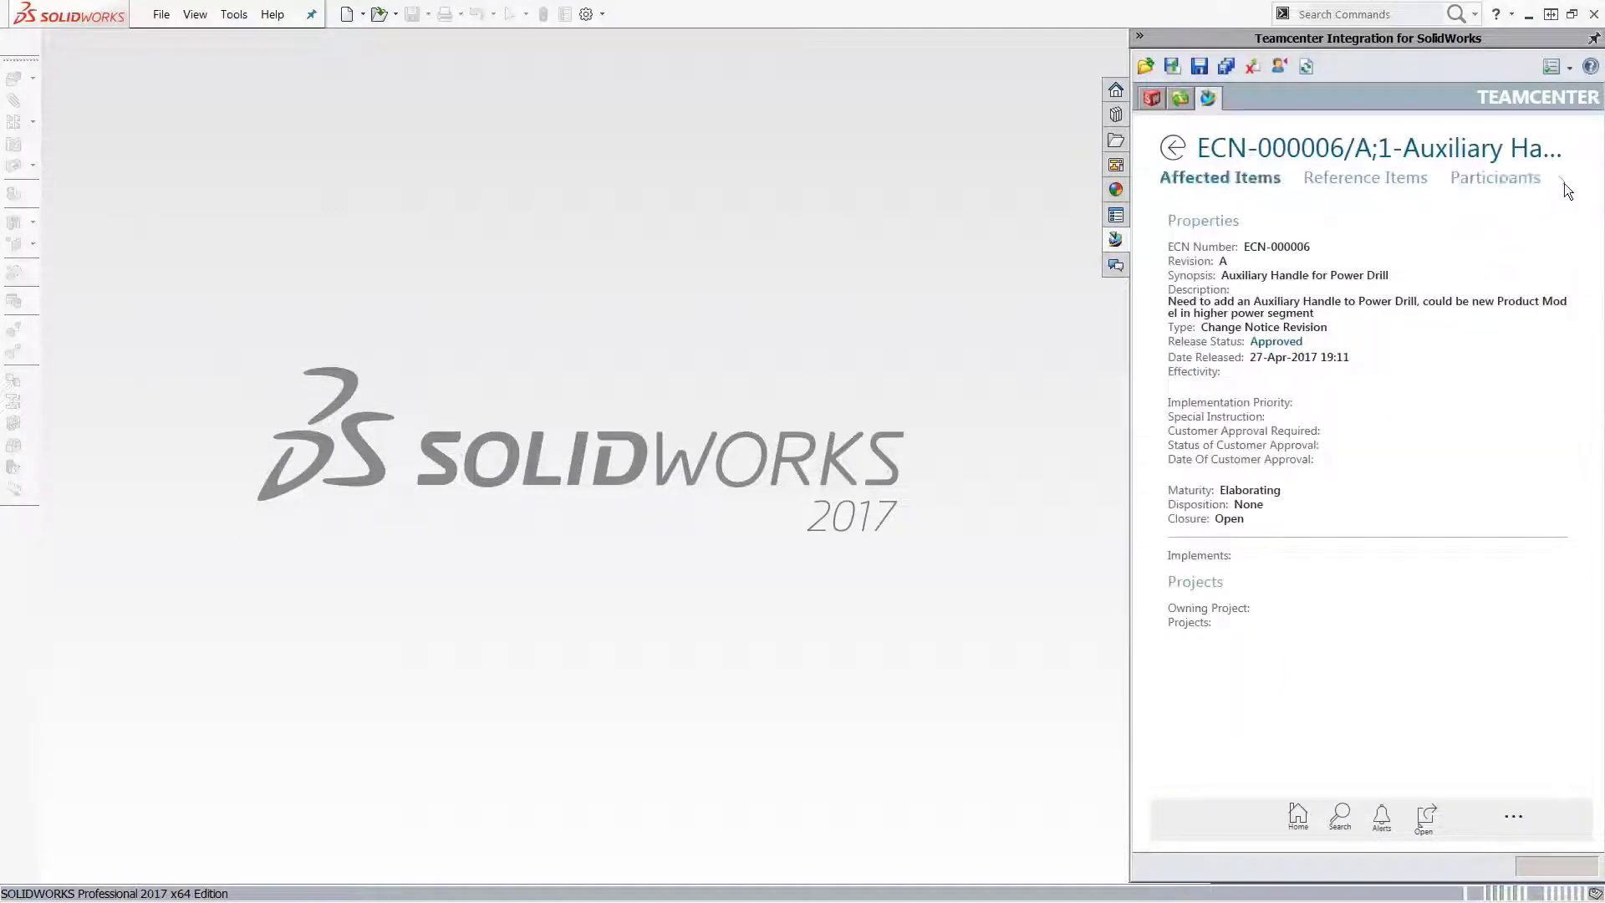
pyautogui.click(1458, 177)
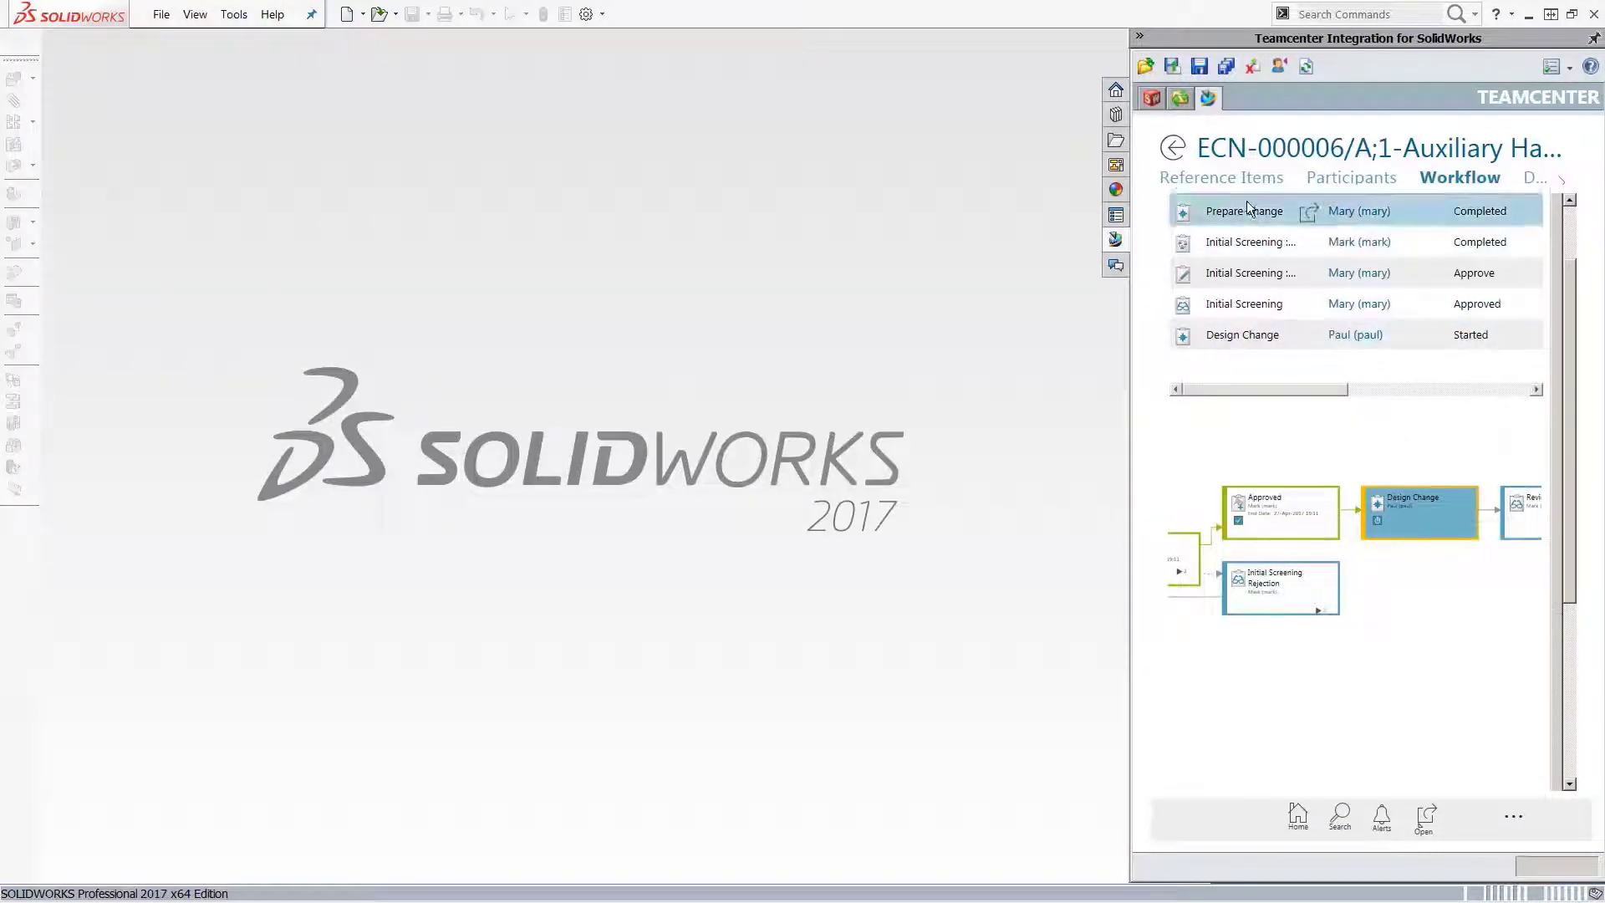
pyautogui.click(1222, 177)
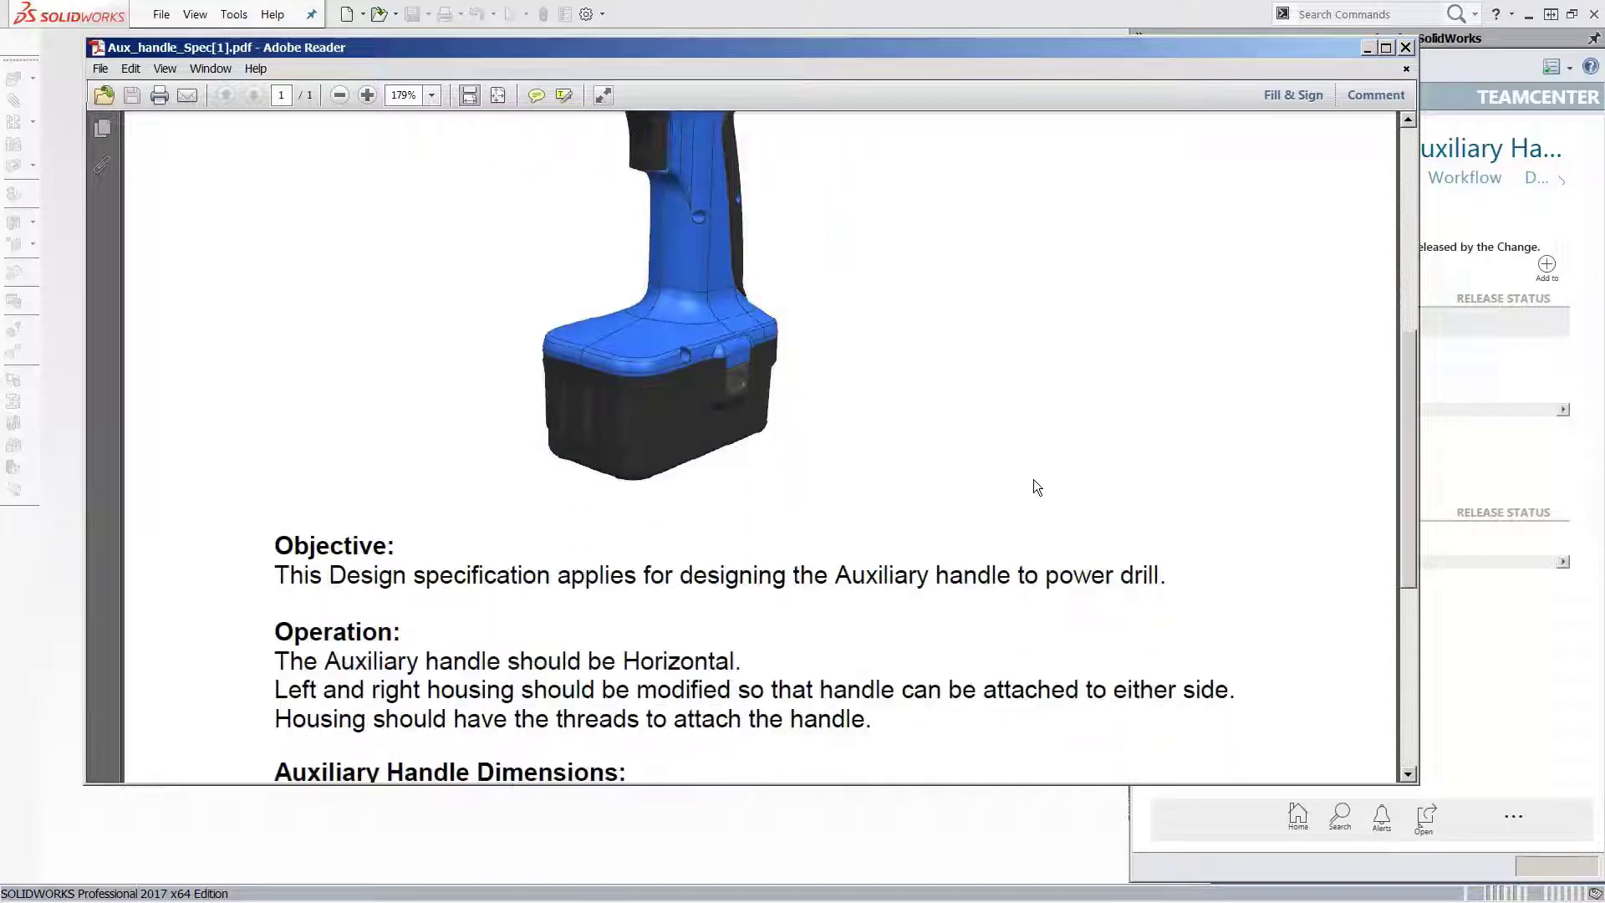
# Step: Scroll to the handle spec's dimensions section and close the PDF
pyautogui.scroll(-3)
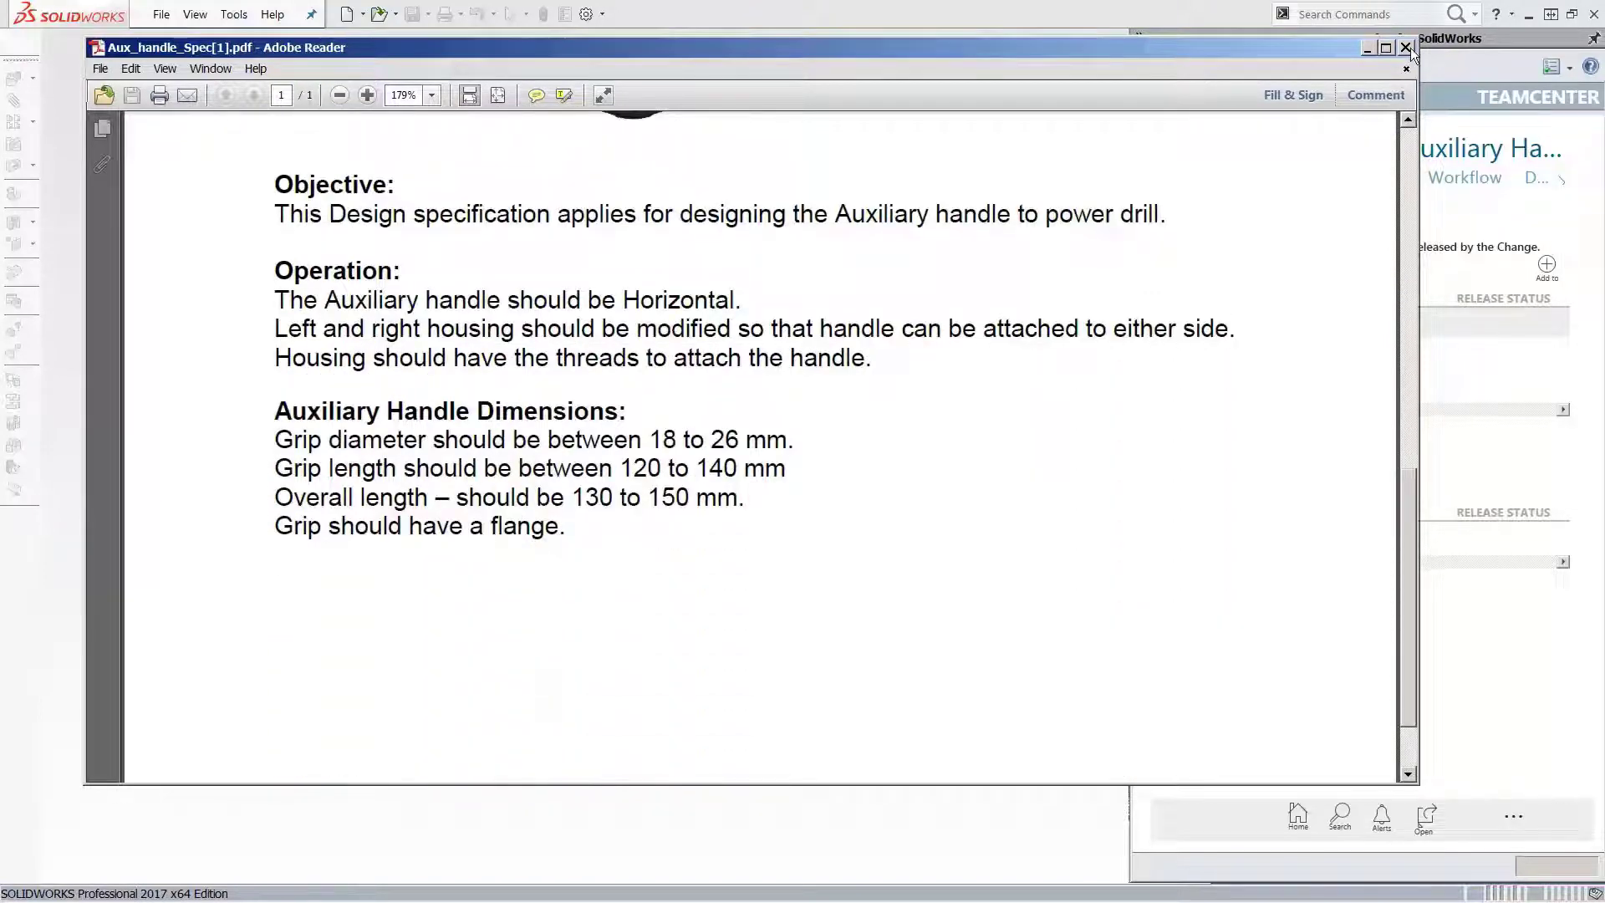
pyautogui.click(1408, 47)
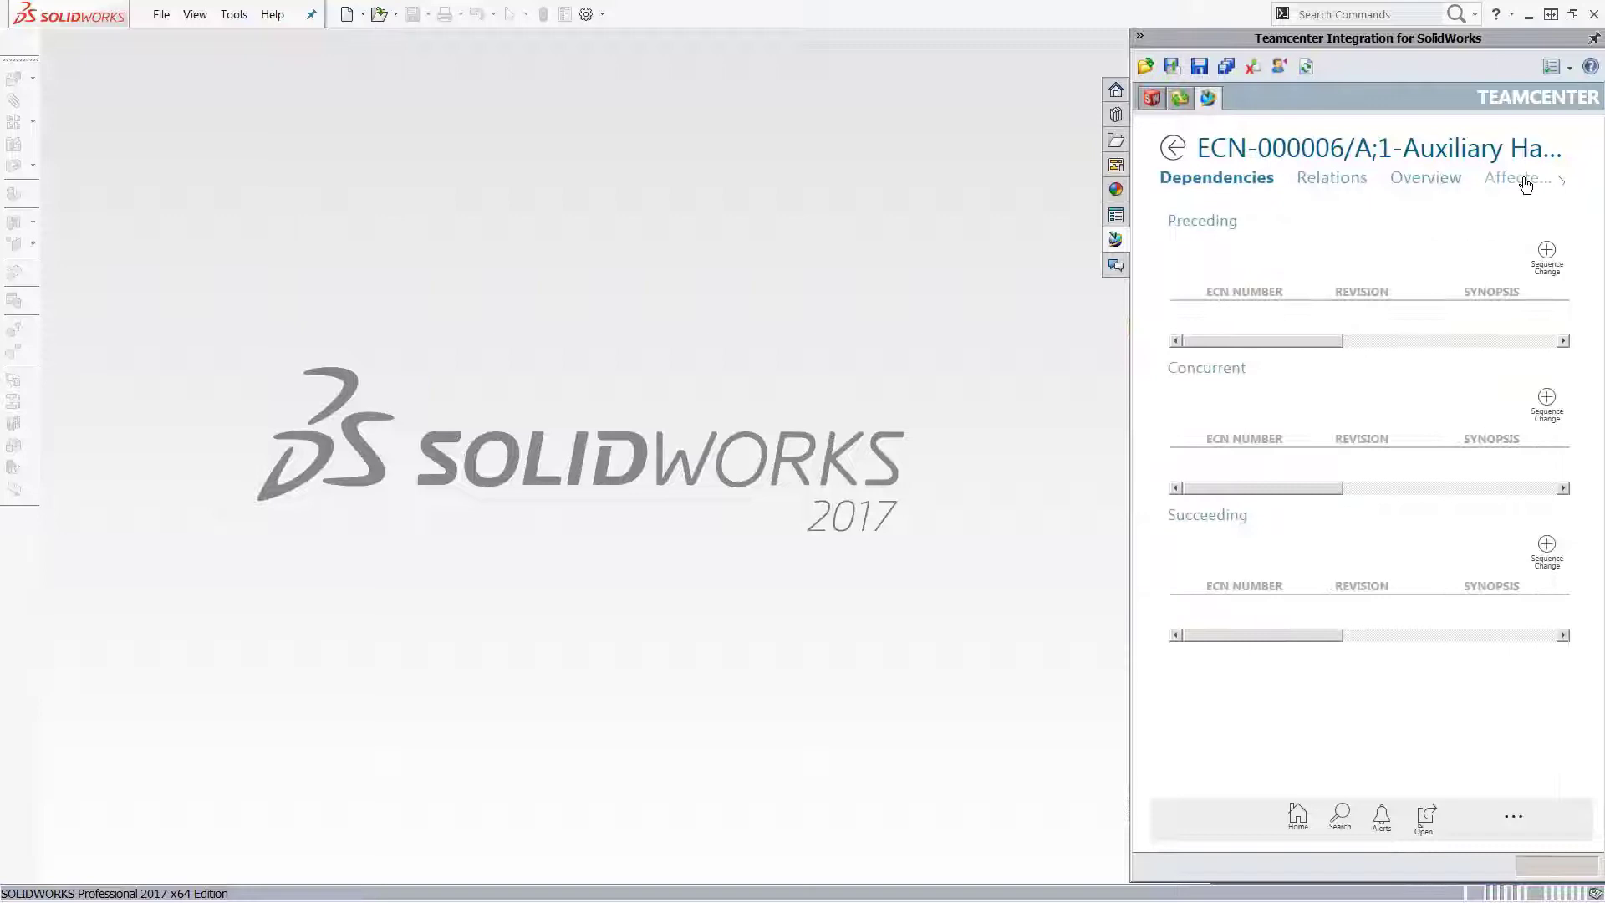
# Step: Review ECN-000006's dependencies, ending on its affected solution and impacted revisions
pyautogui.click(1514, 177)
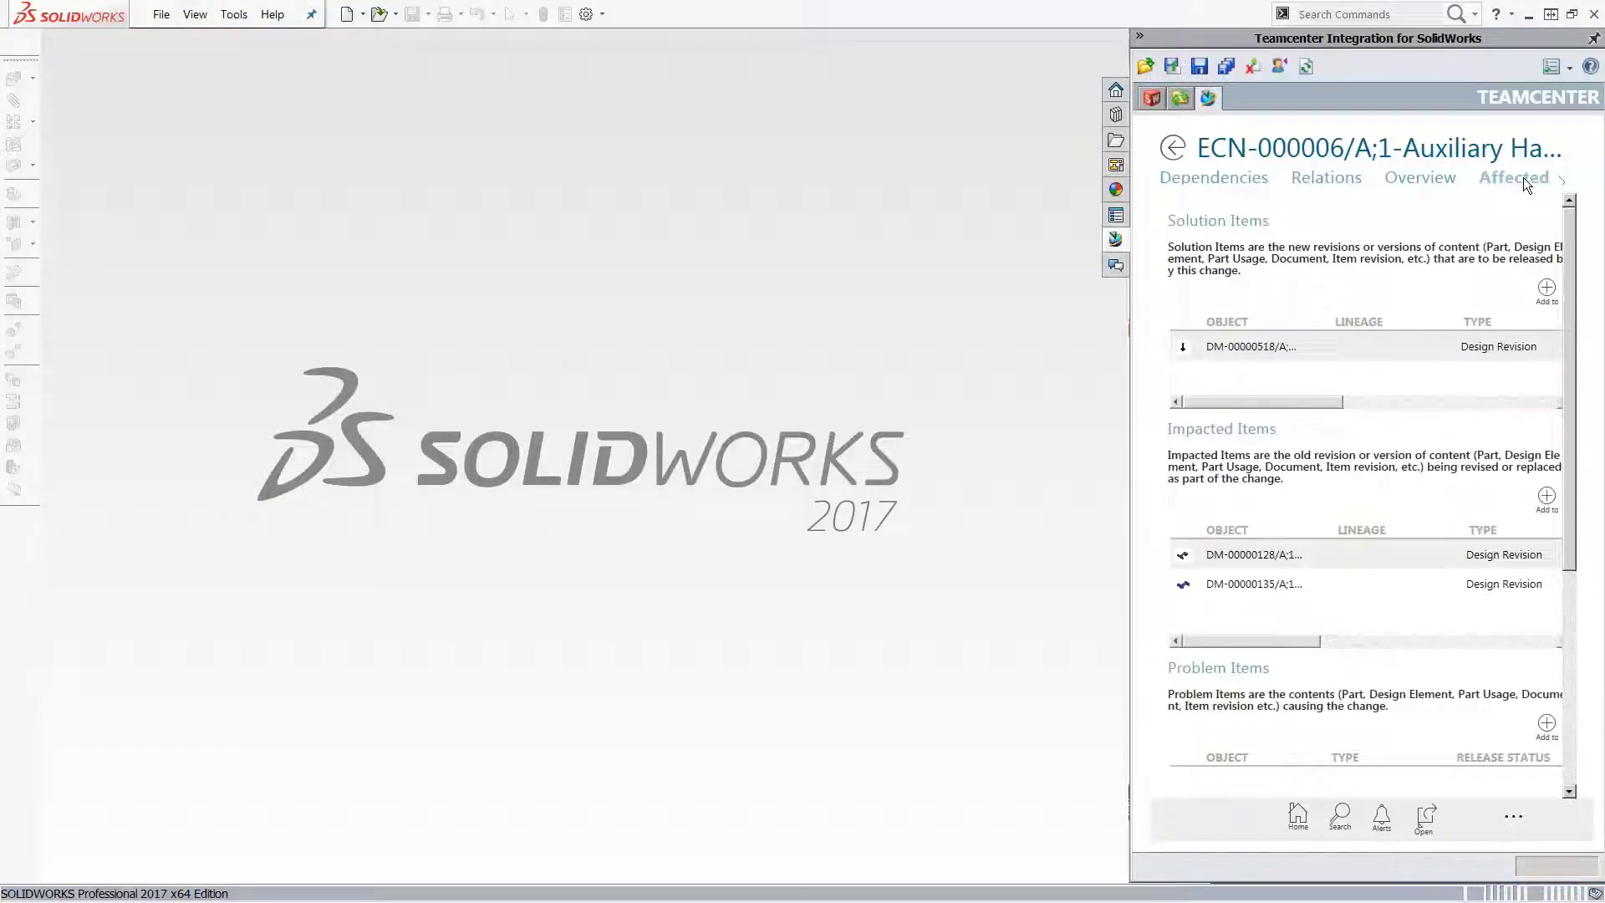
pyautogui.click(1514, 178)
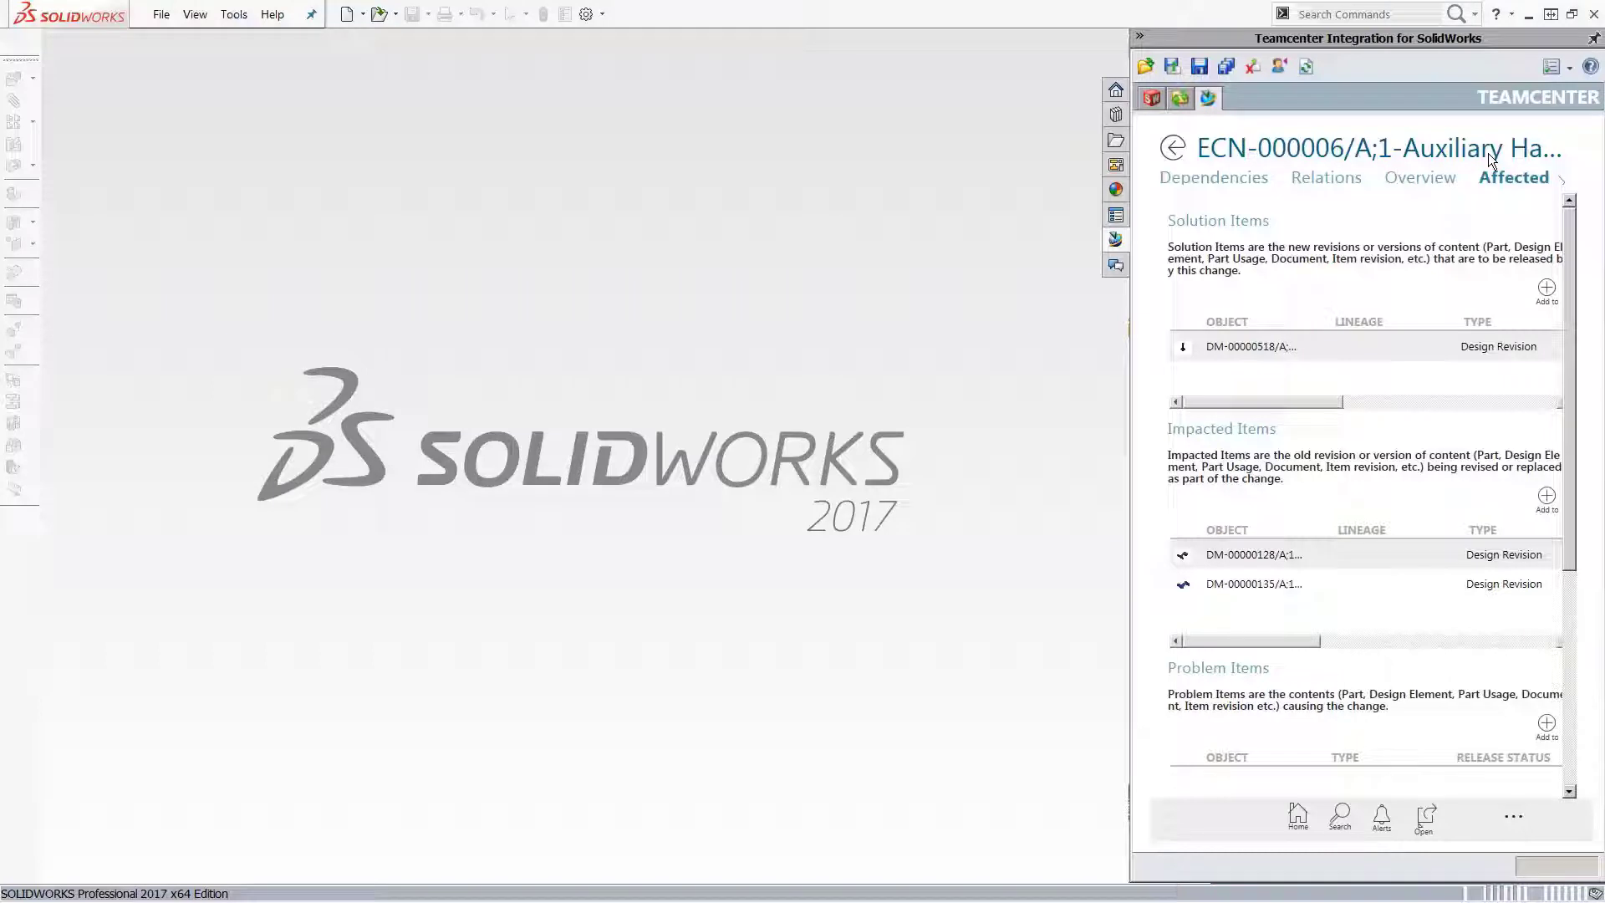
pyautogui.click(1560, 178)
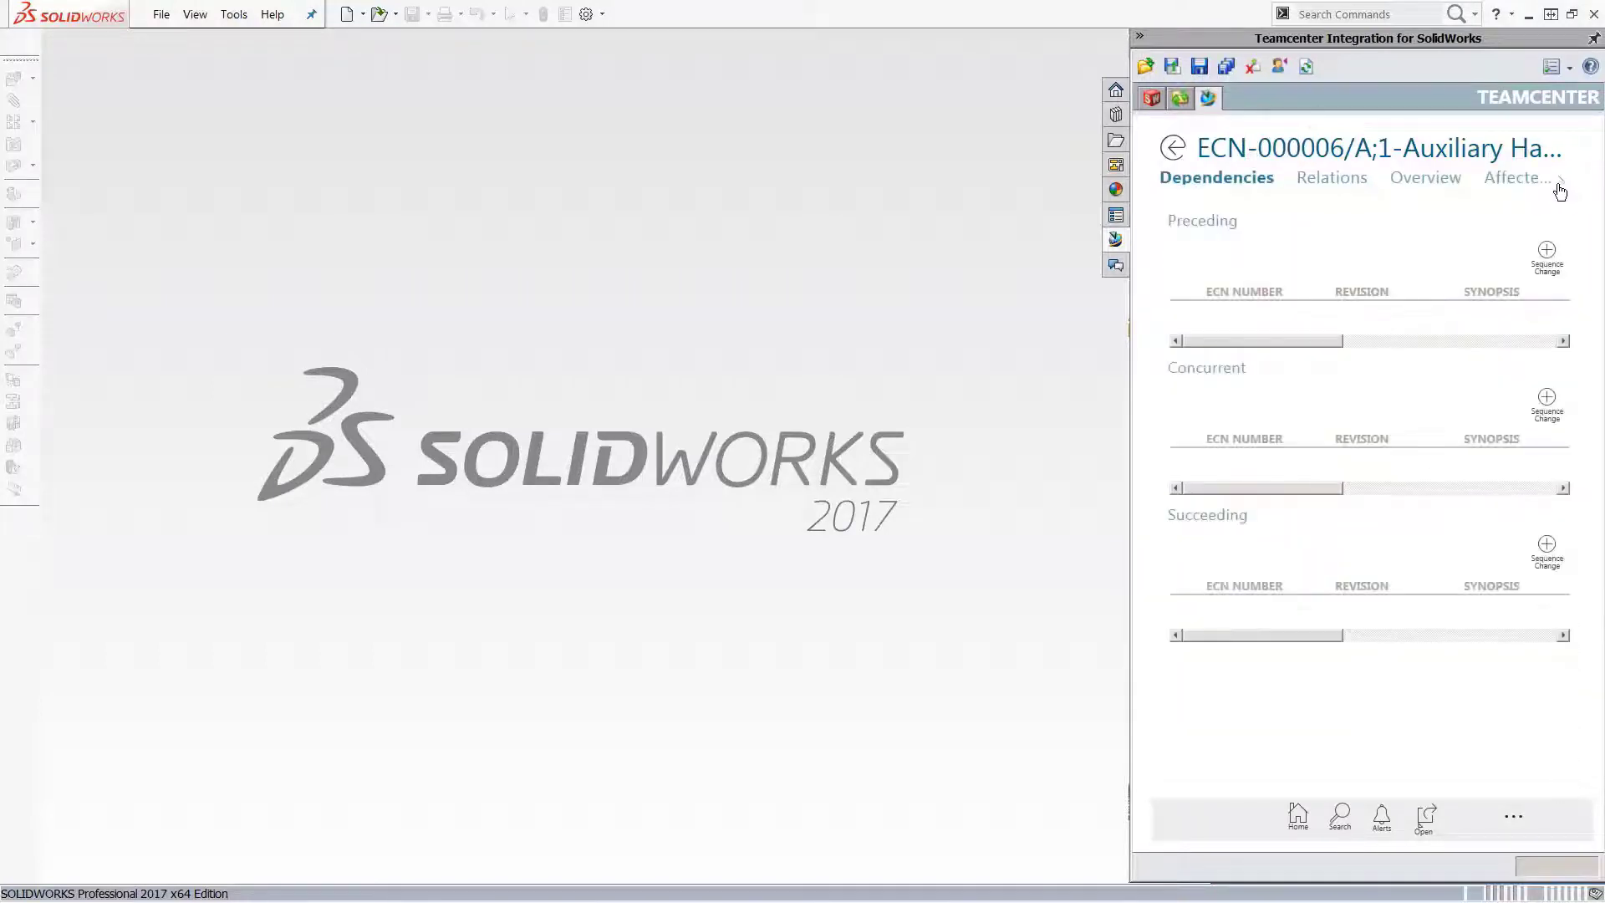
pyautogui.click(1512, 177)
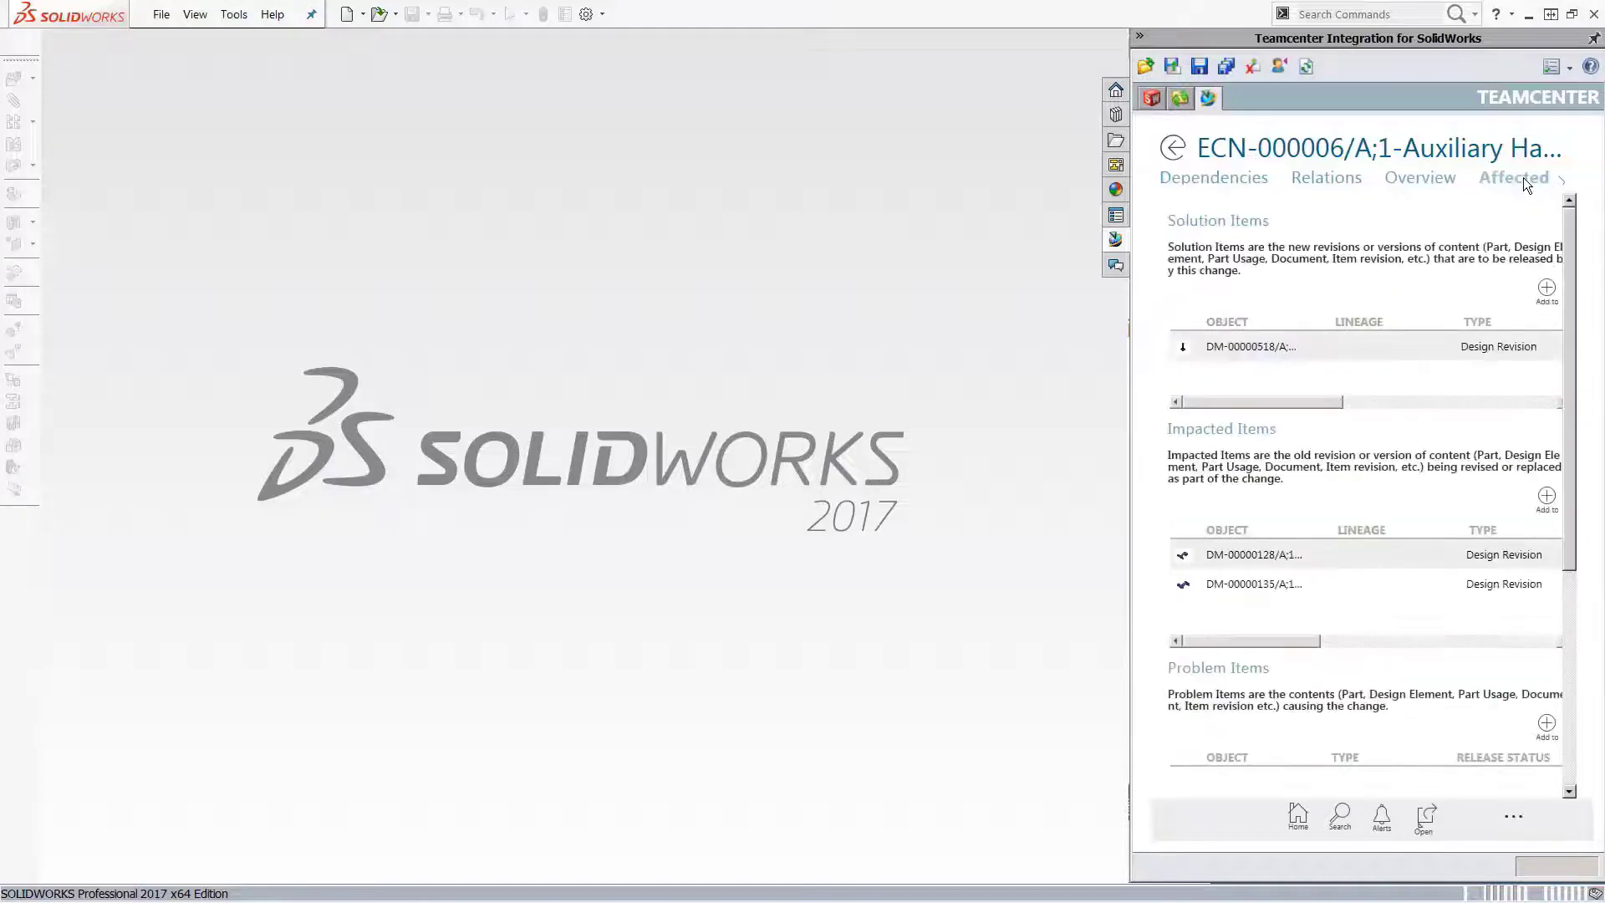
pyautogui.click(1512, 178)
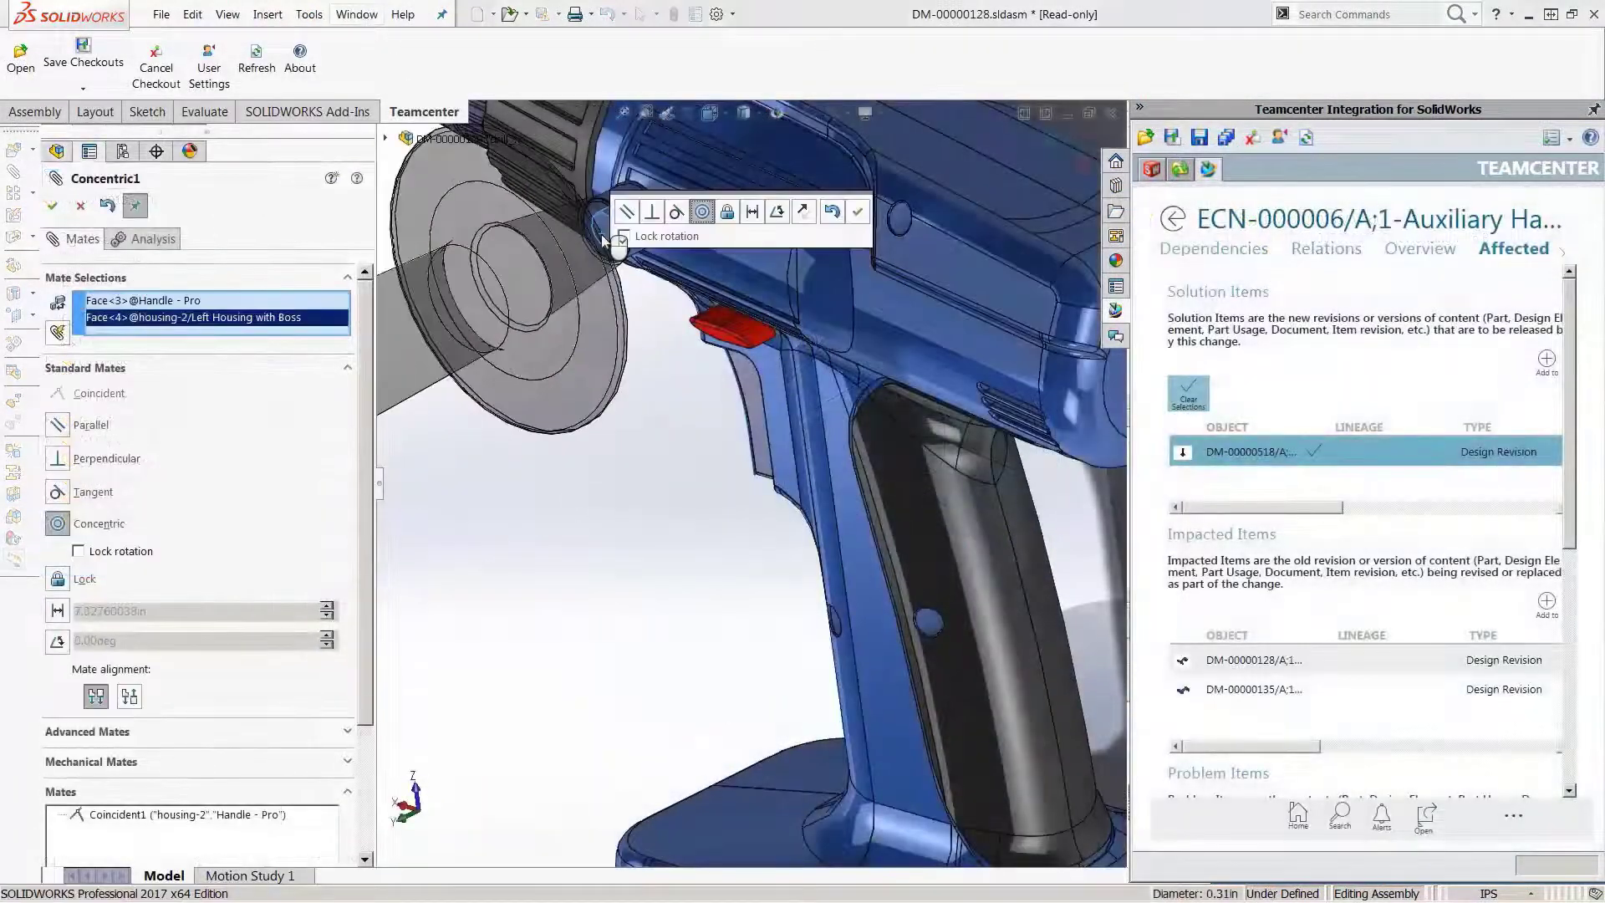
# Step: Apply a Concentric mate between the handle and the left housing boss
pyautogui.click(51, 206)
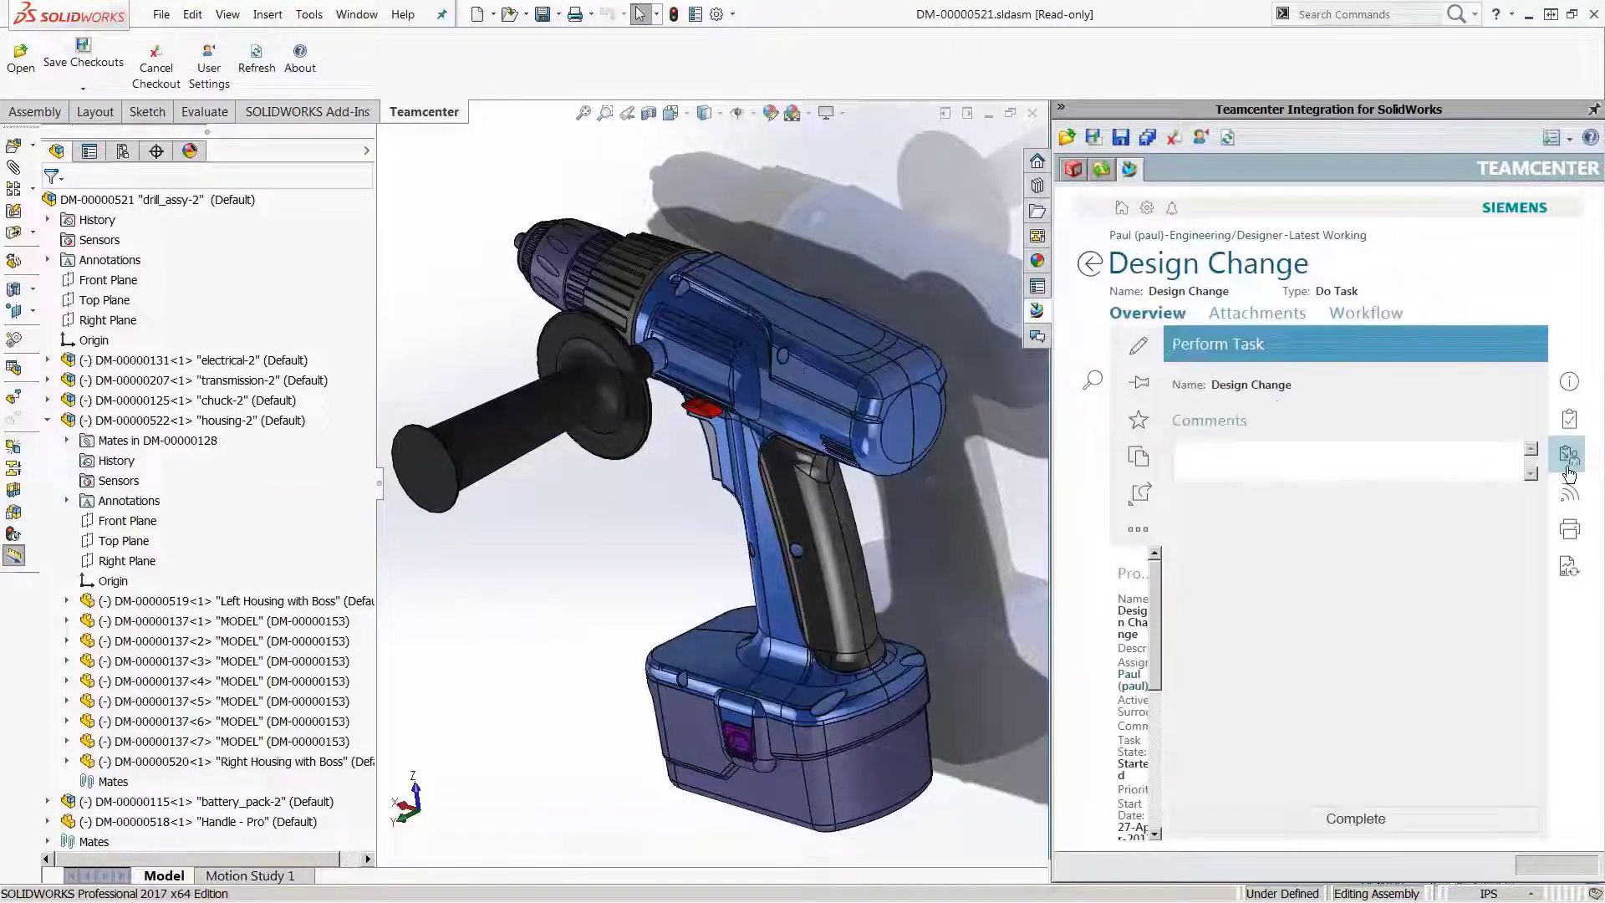
# Step: Complete the Design Change task with the comment 'Completed design task'
pyautogui.write('Compl')
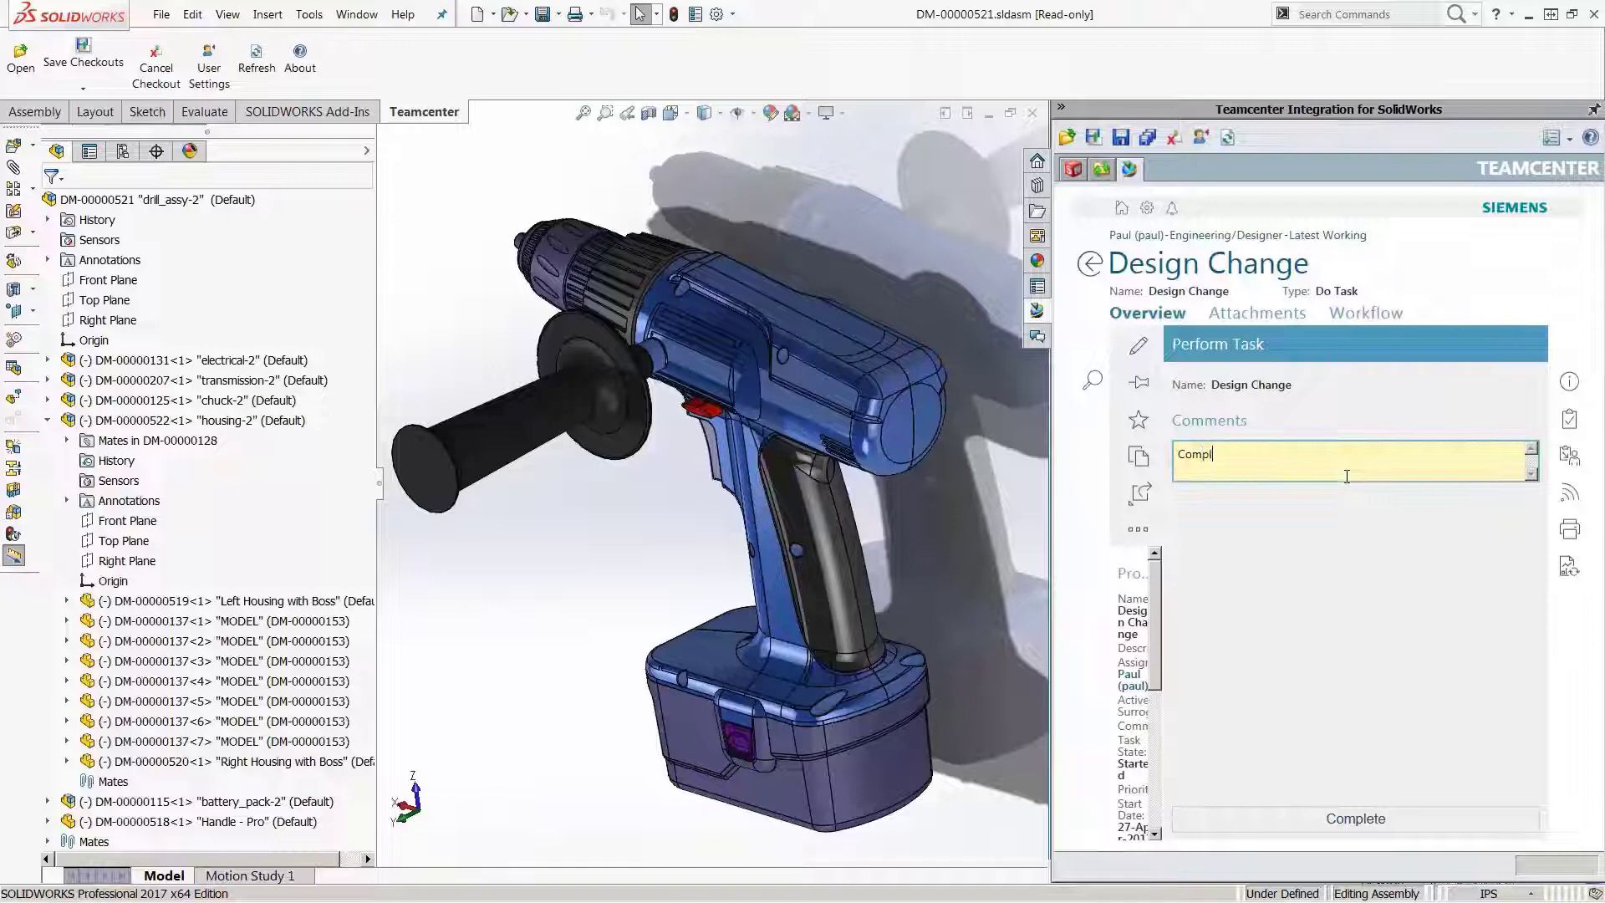
pyautogui.write('Completed design task')
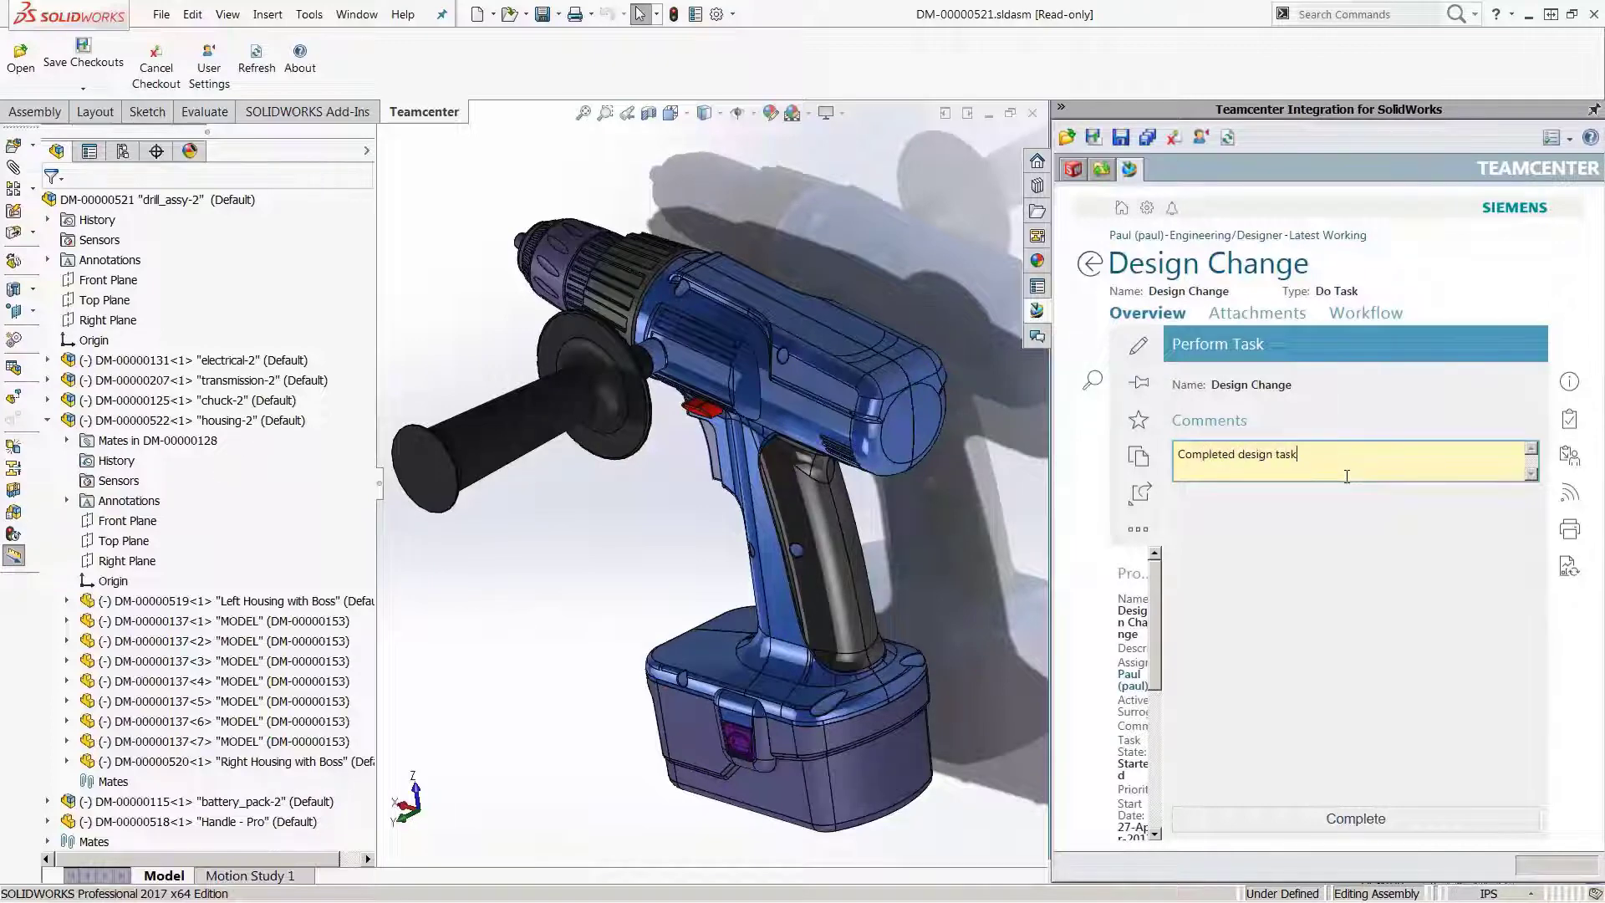
pyautogui.click(1353, 817)
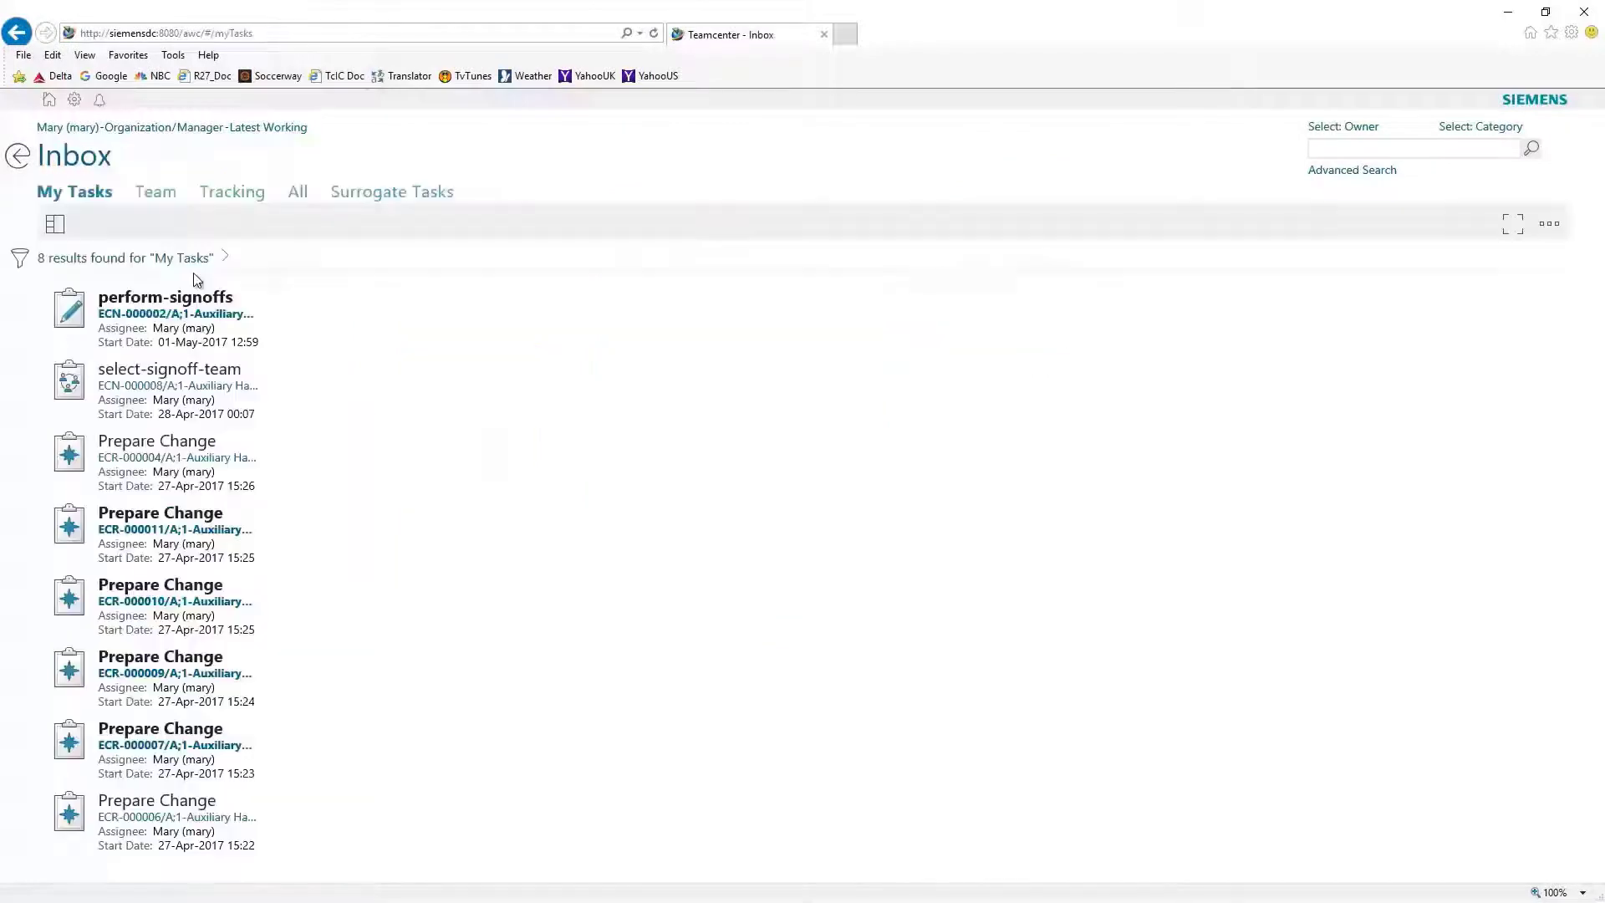
# Step: Open ECN-000002 from the perform-signoffs task in My Tasks
pyautogui.click(163, 311)
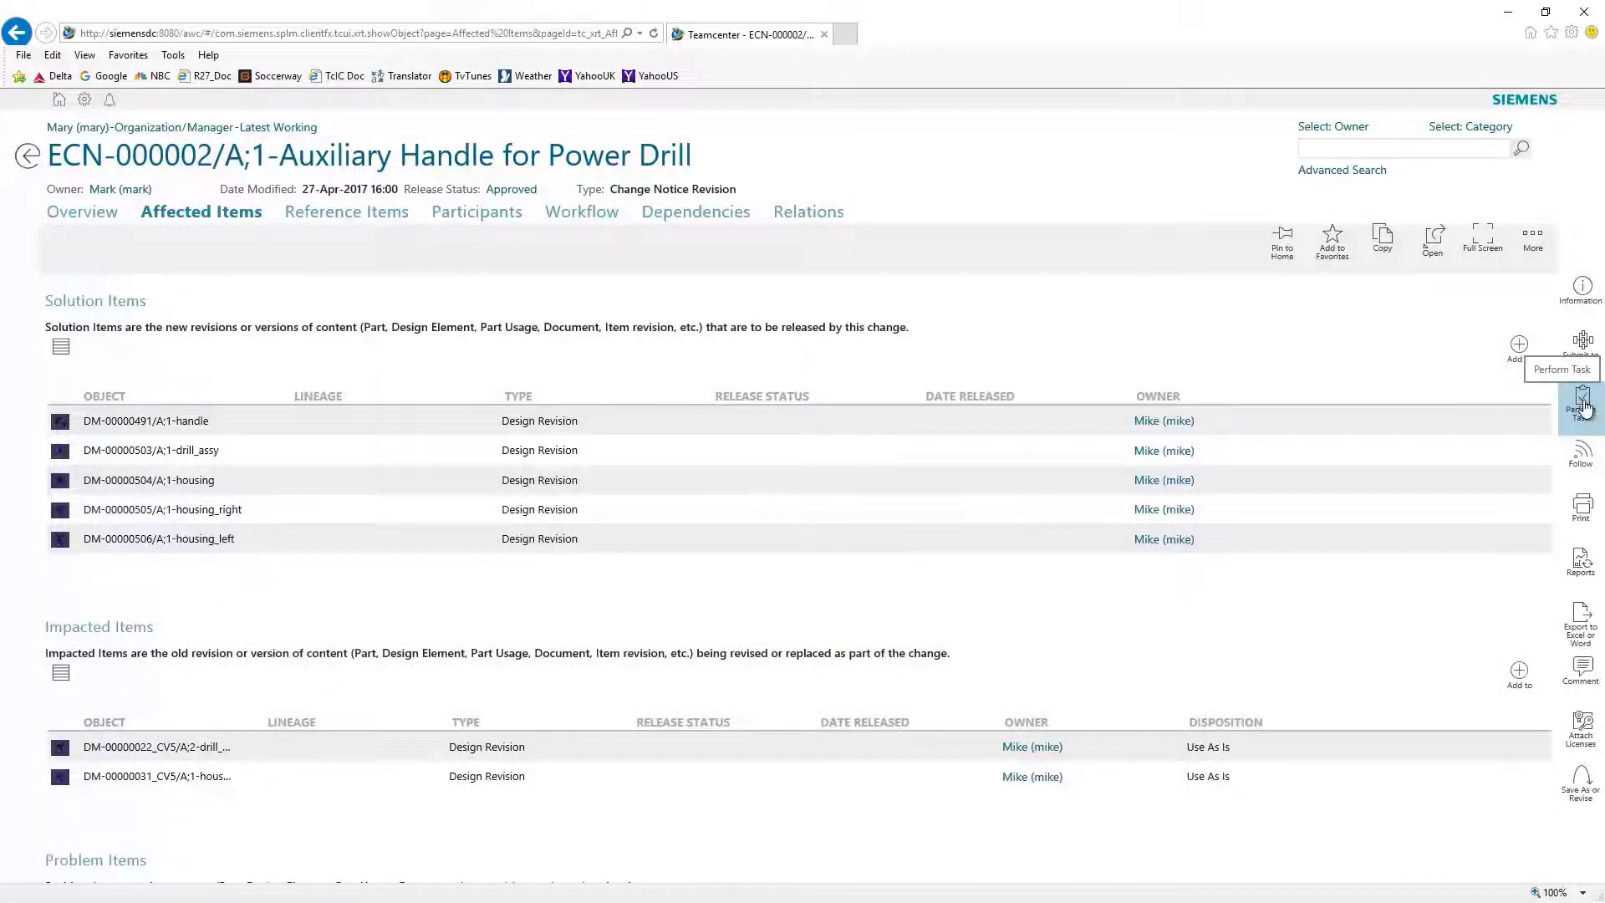
# Step: Start the sign-off task and type the comment 'Final Design change ap…'
pyautogui.click(1583, 400)
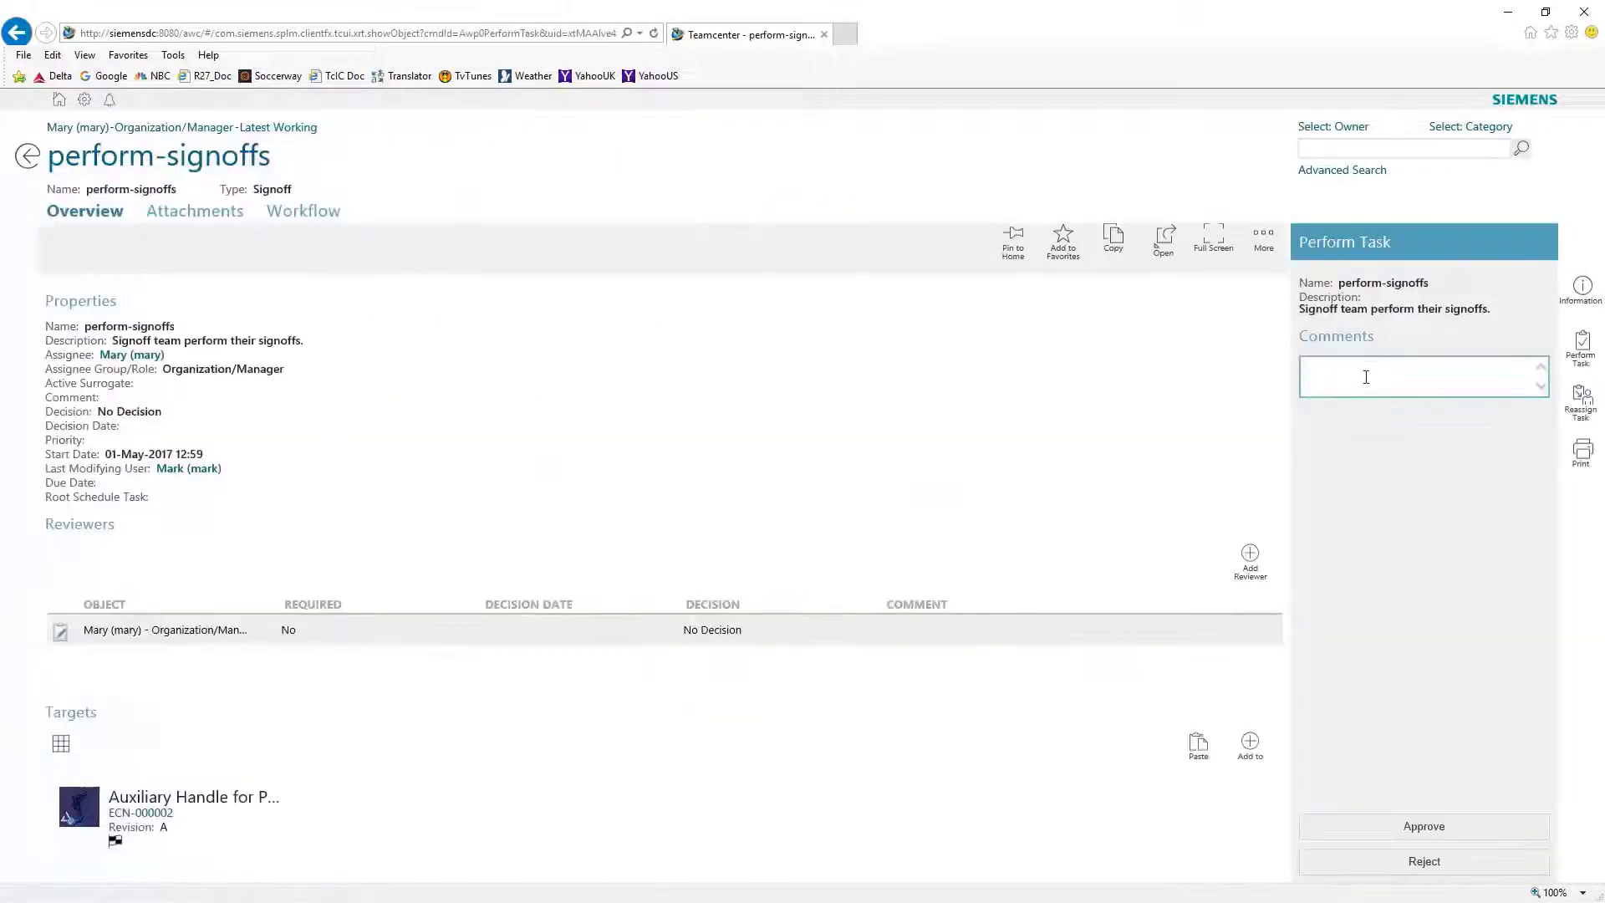
pyautogui.write('Final Design change ap')
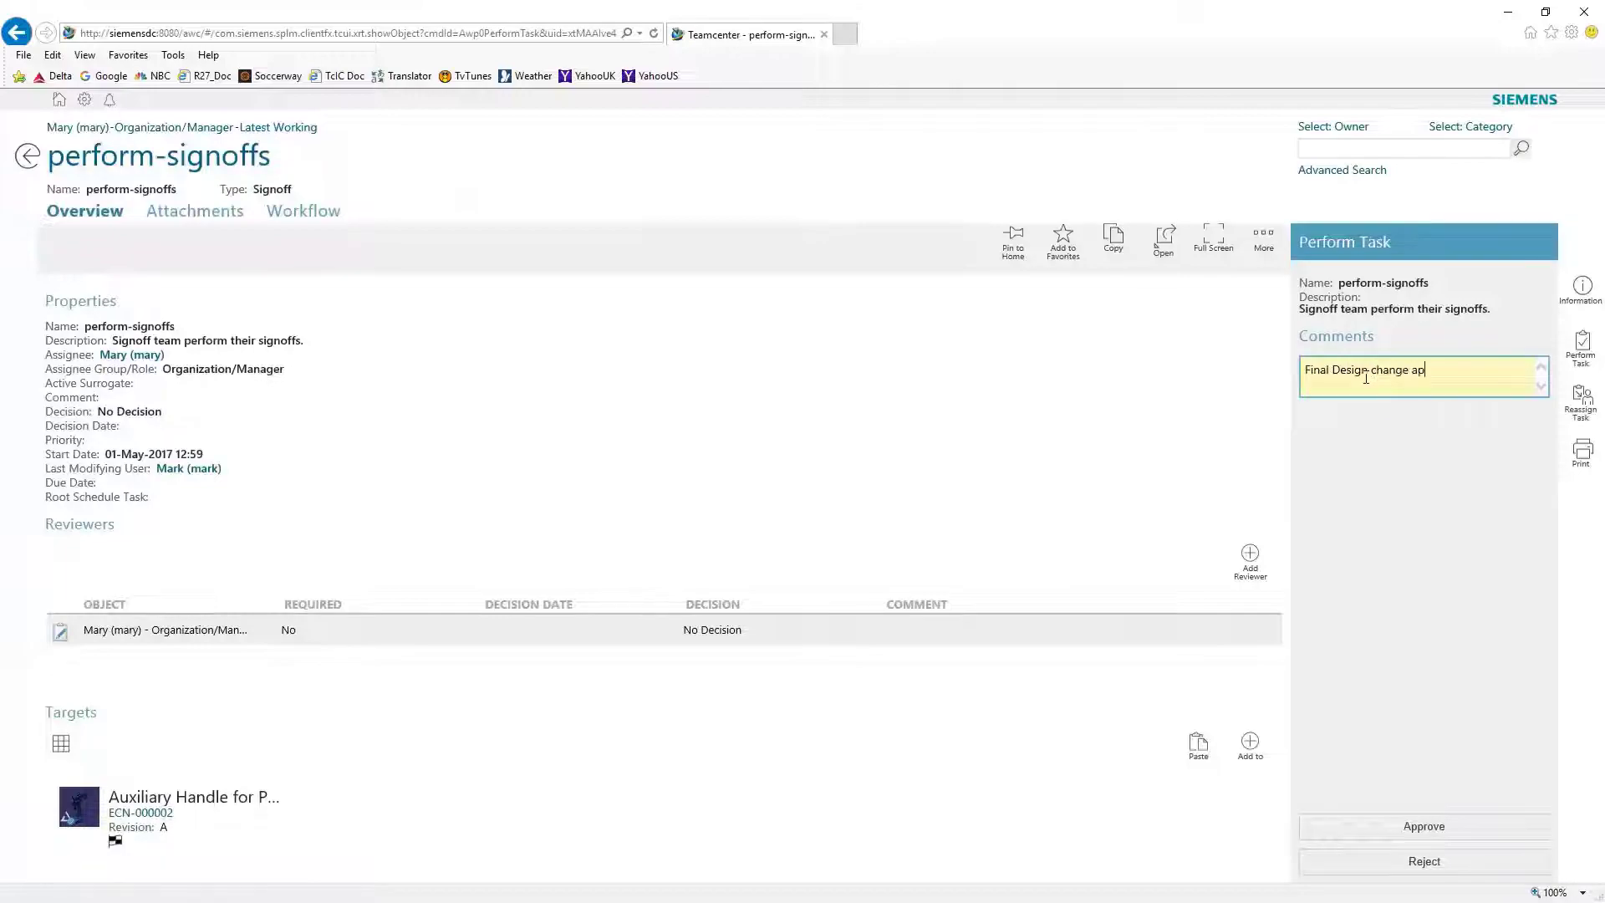